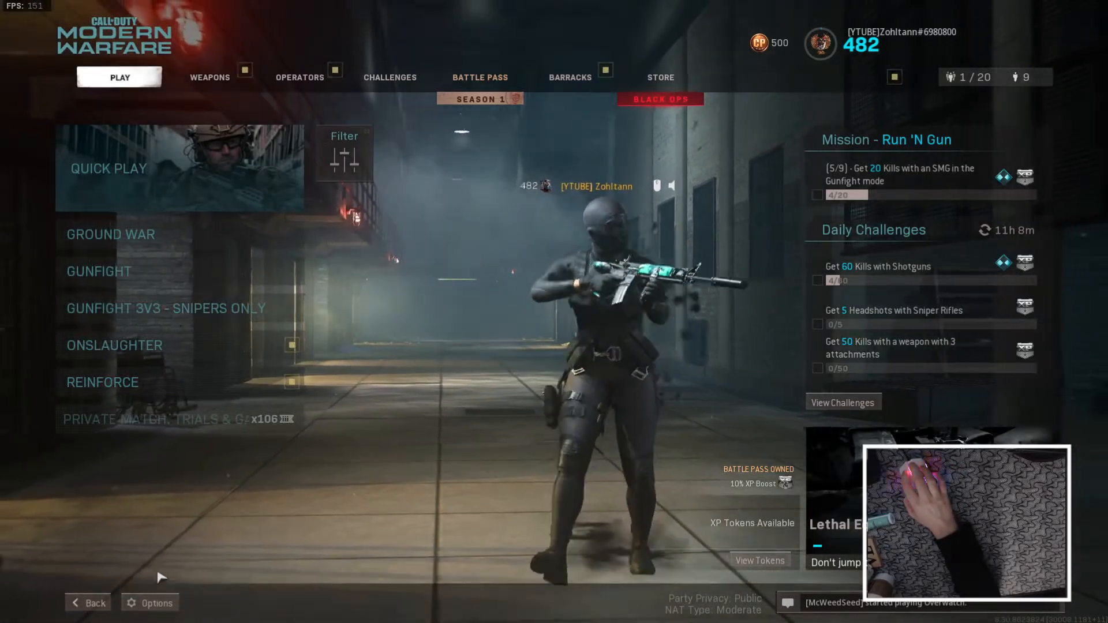
- Open Options and expand the advanced mouse sensitivity and ADS settings, sensitivity 6.50
{"action": "left_click", "coordinate": [150, 619]}
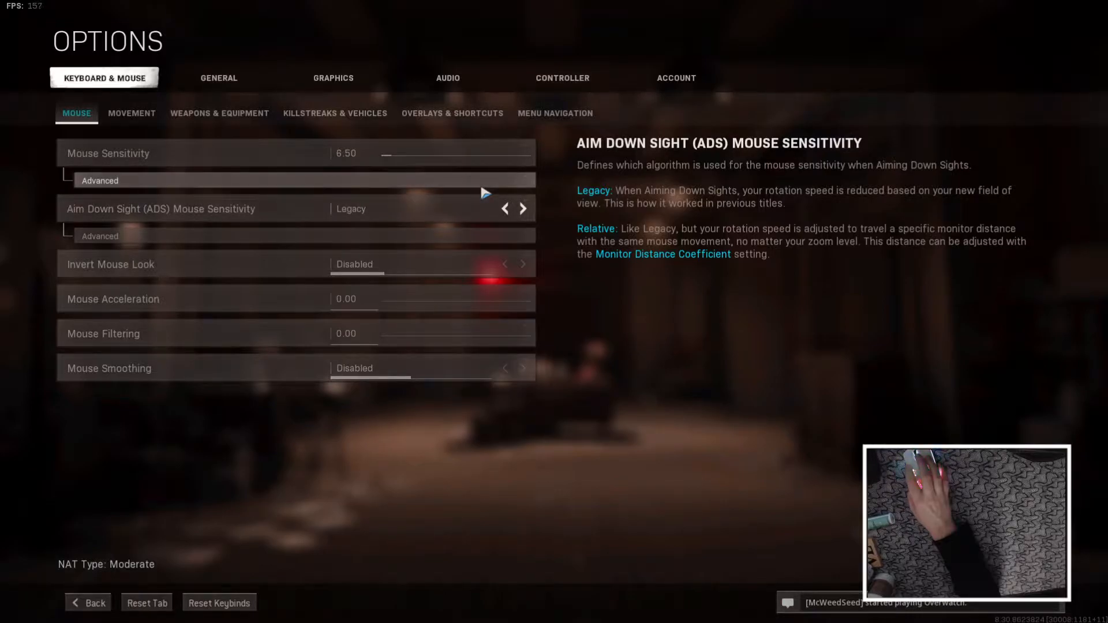
{"action": "left_click", "coordinate": [99, 180]}
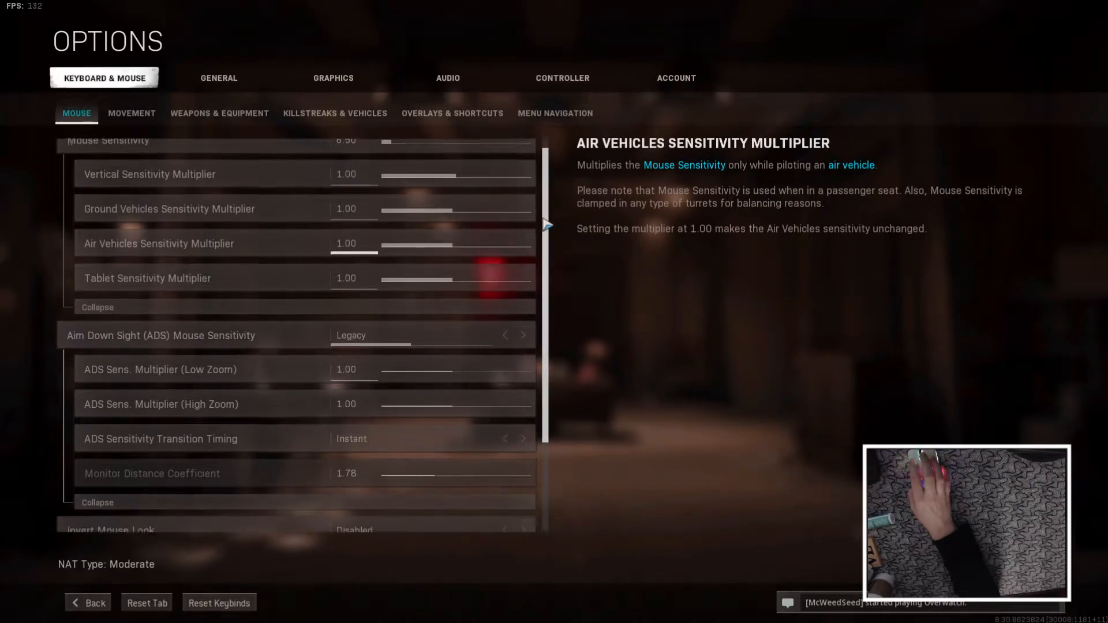
{"action": "scroll", "scroll_direction": "down", "scroll_amount": 3}
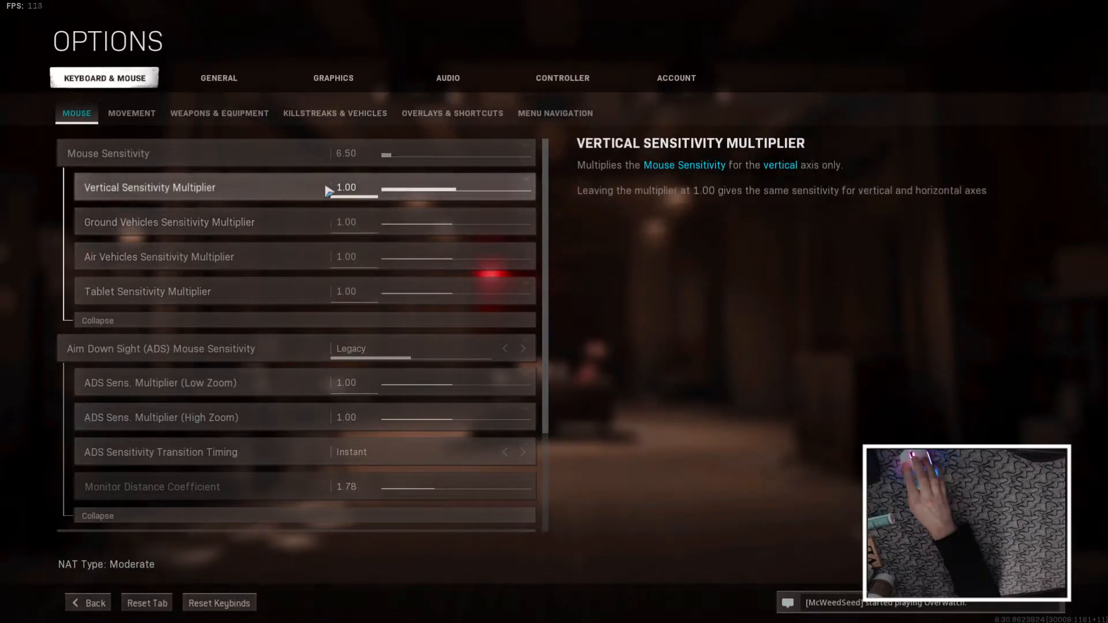
{"action": "left_click", "coordinate": [353, 187]}
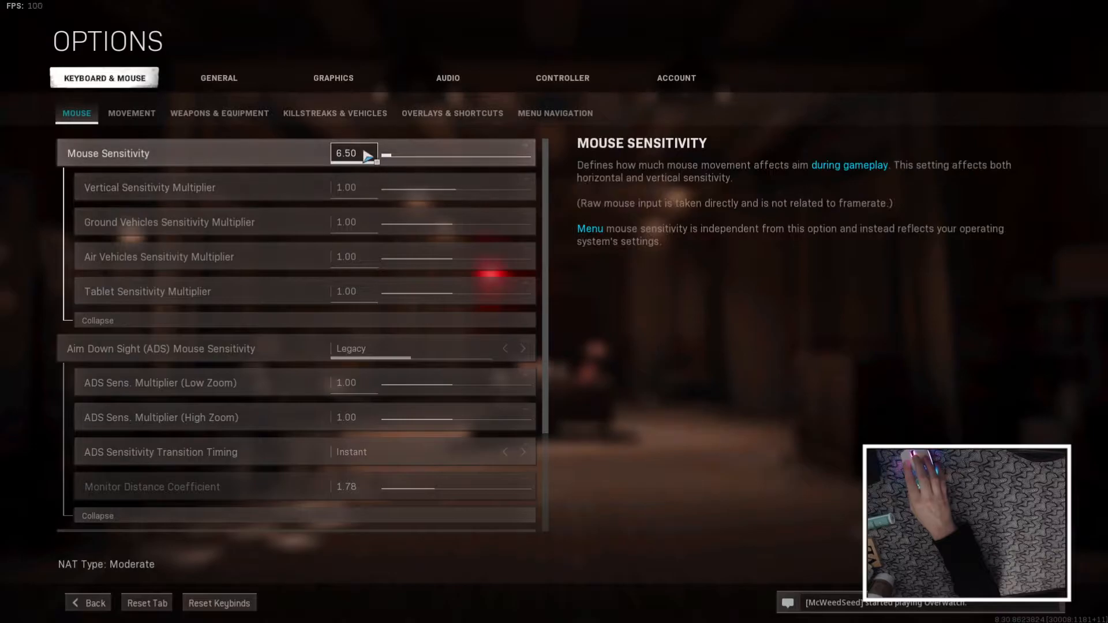
{"action": "mouse_move", "coordinate": [300, 397]}
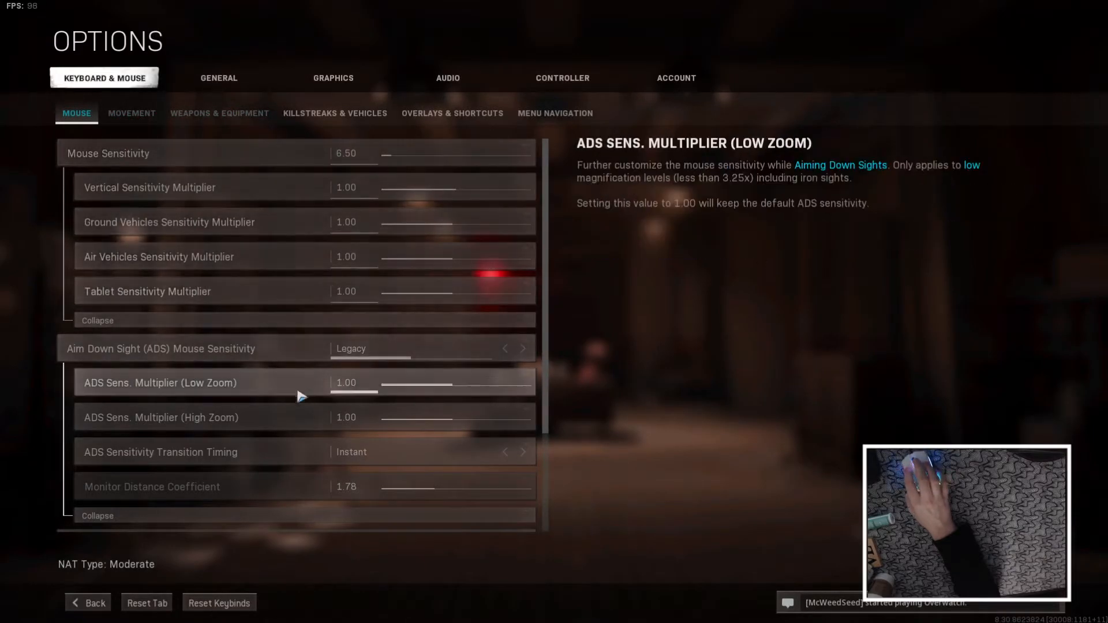
- Review Movement behaviors and keybinds with Move Forward, stance, sprint and center view sub-binds expanded
{"action": "left_click", "coordinate": [132, 114]}
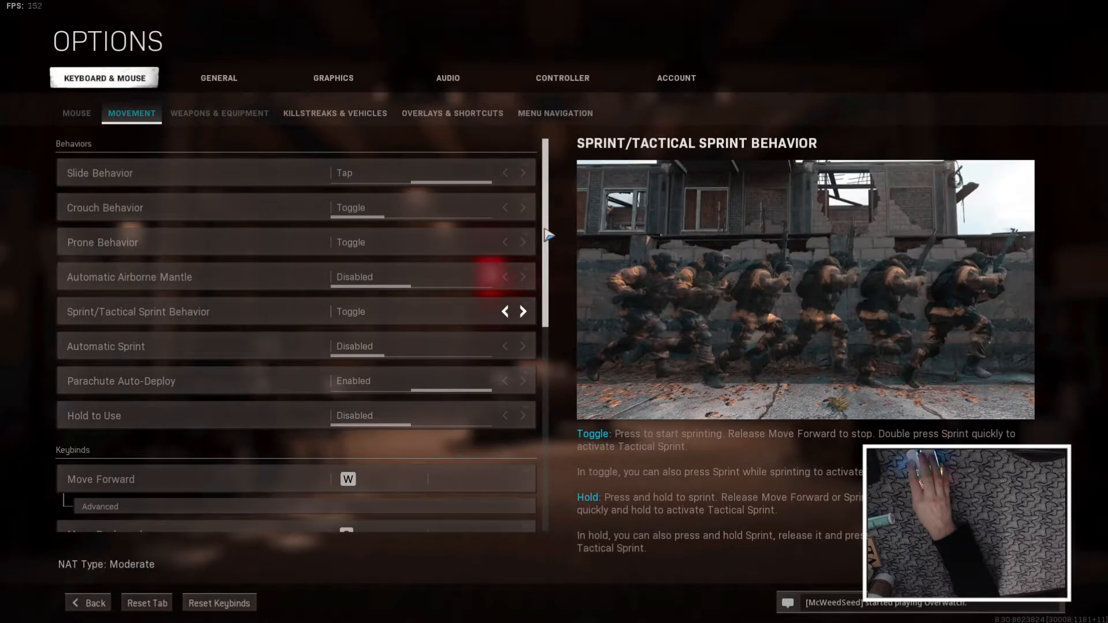
{"action": "scroll", "scroll_direction": "down", "scroll_amount": 3}
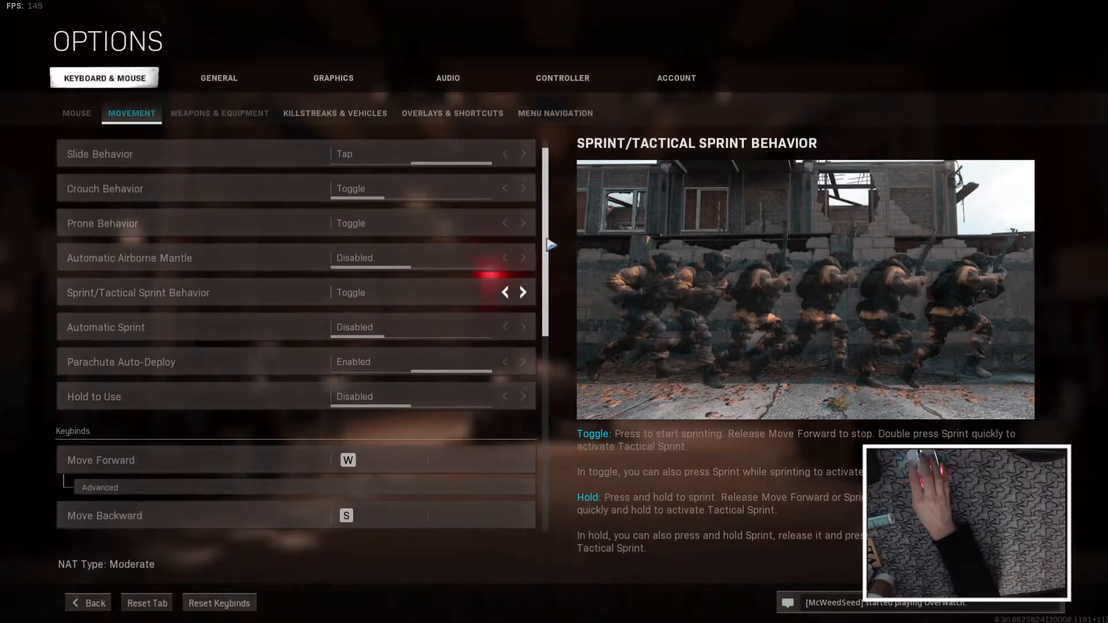
{"action": "scroll", "scroll_direction": "down", "scroll_amount": 3}
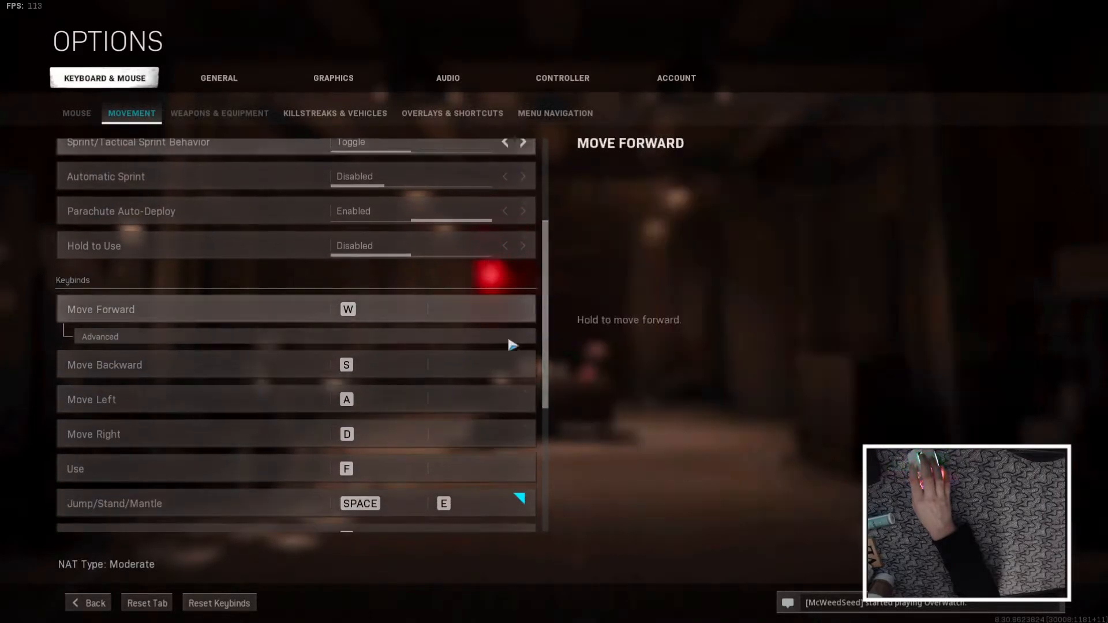
{"action": "left_click", "coordinate": [100, 336]}
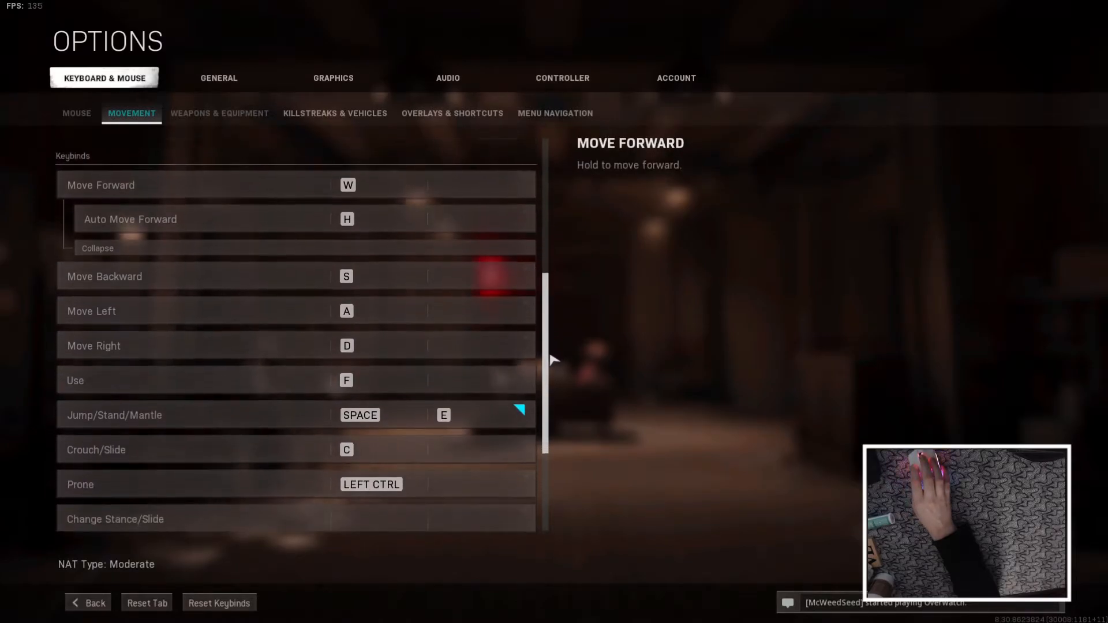
{"action": "scroll", "scroll_direction": "down", "scroll_amount": 3}
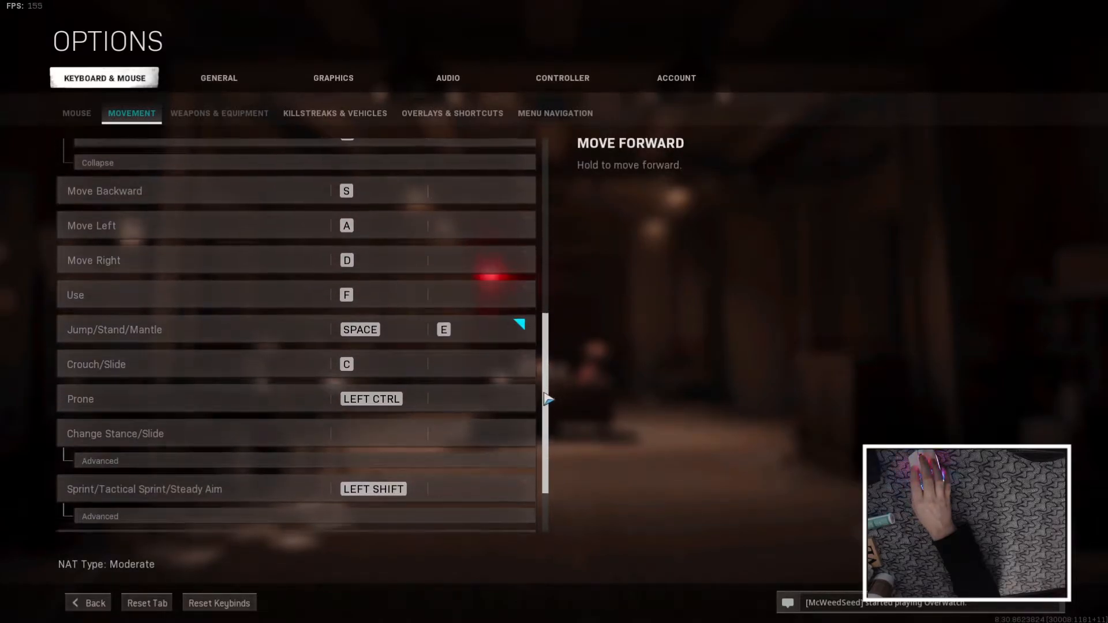
{"action": "scroll", "scroll_direction": "down", "scroll_amount": 3}
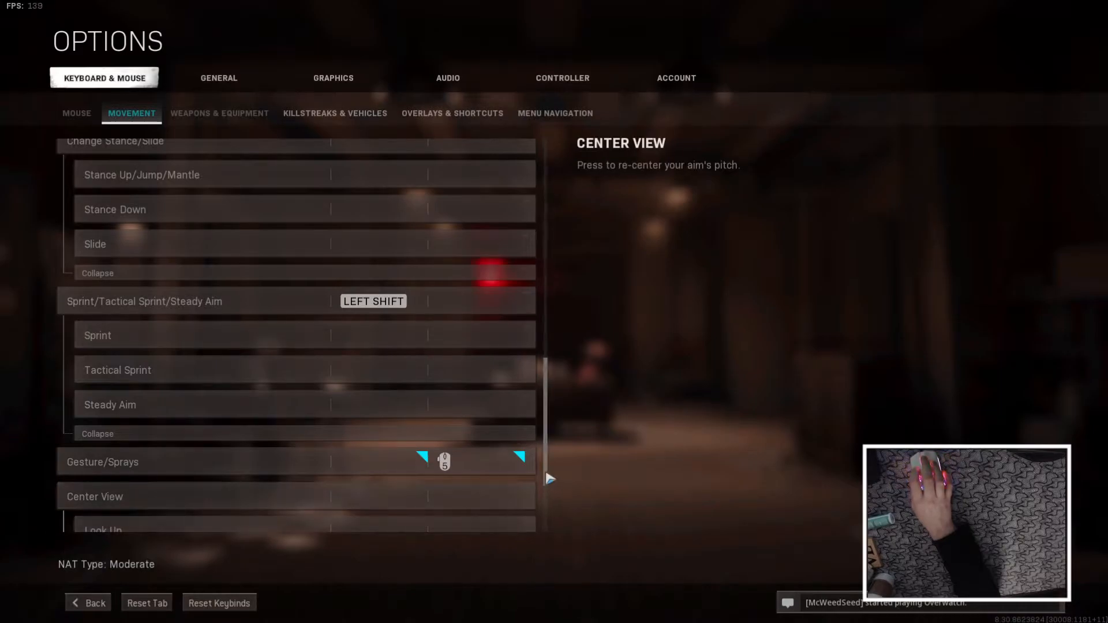
{"action": "scroll", "scroll_direction": "down", "scroll_amount": 3}
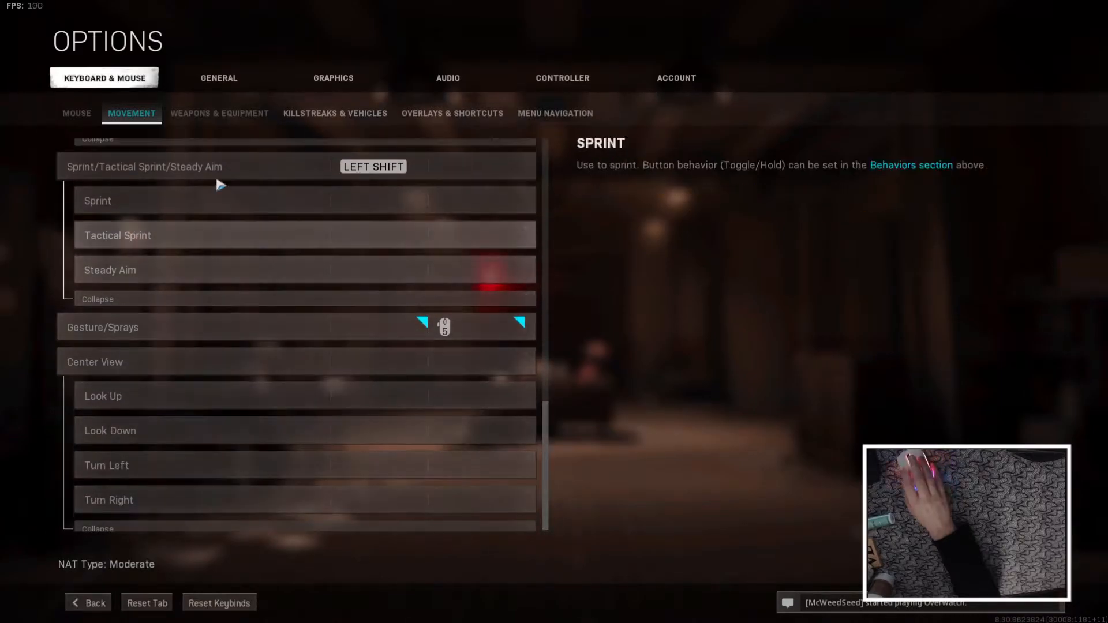
- Review the Weapons & Equipment keybinds down to the loadout shortcuts NUM 1–9
{"action": "left_click", "coordinate": [219, 113]}
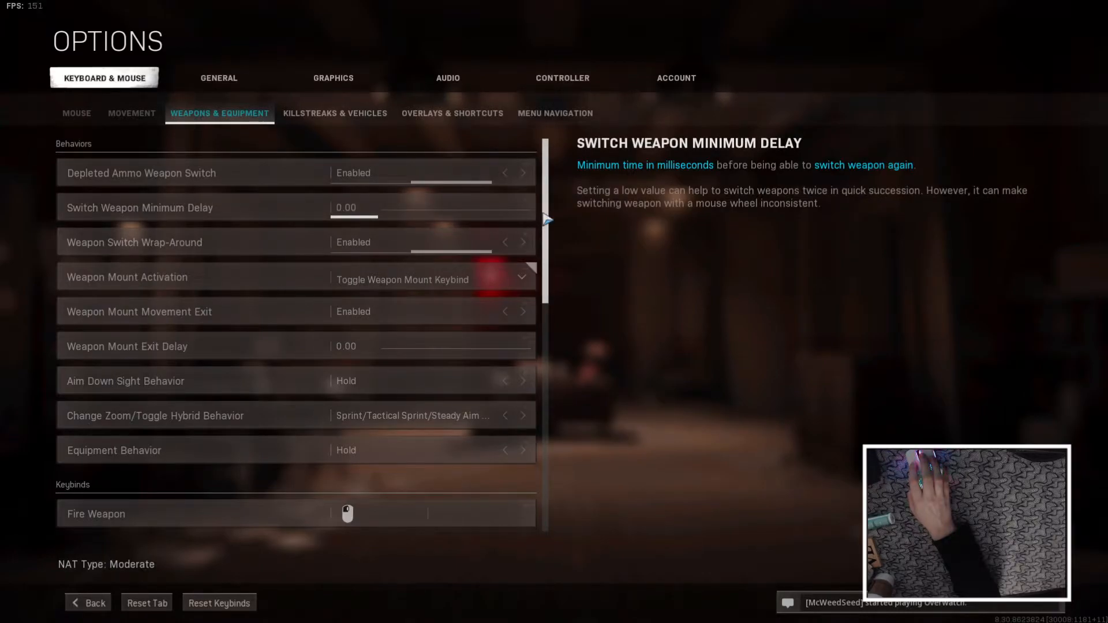
{"action": "mouse_move", "coordinate": [185, 218]}
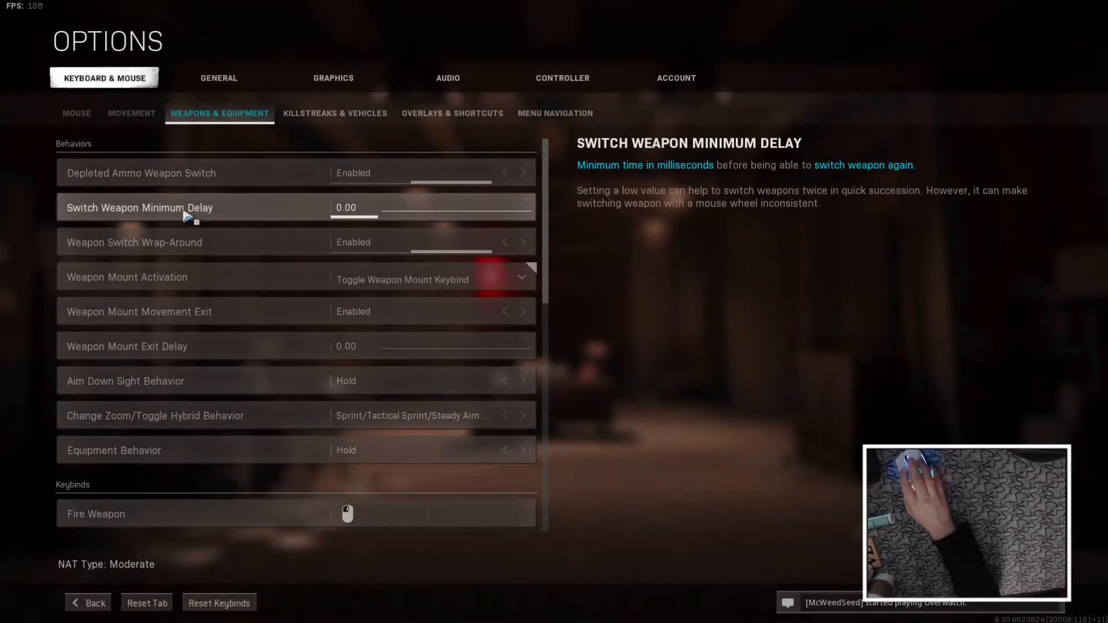
{"action": "mouse_move", "coordinate": [277, 219]}
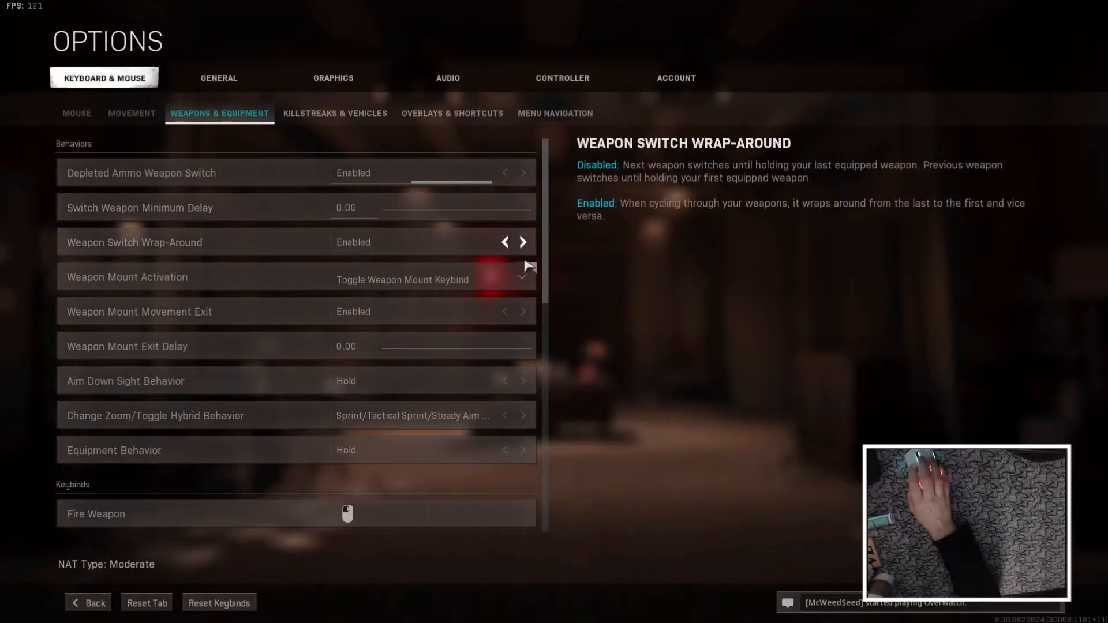
{"action": "mouse_move", "coordinate": [613, 281]}
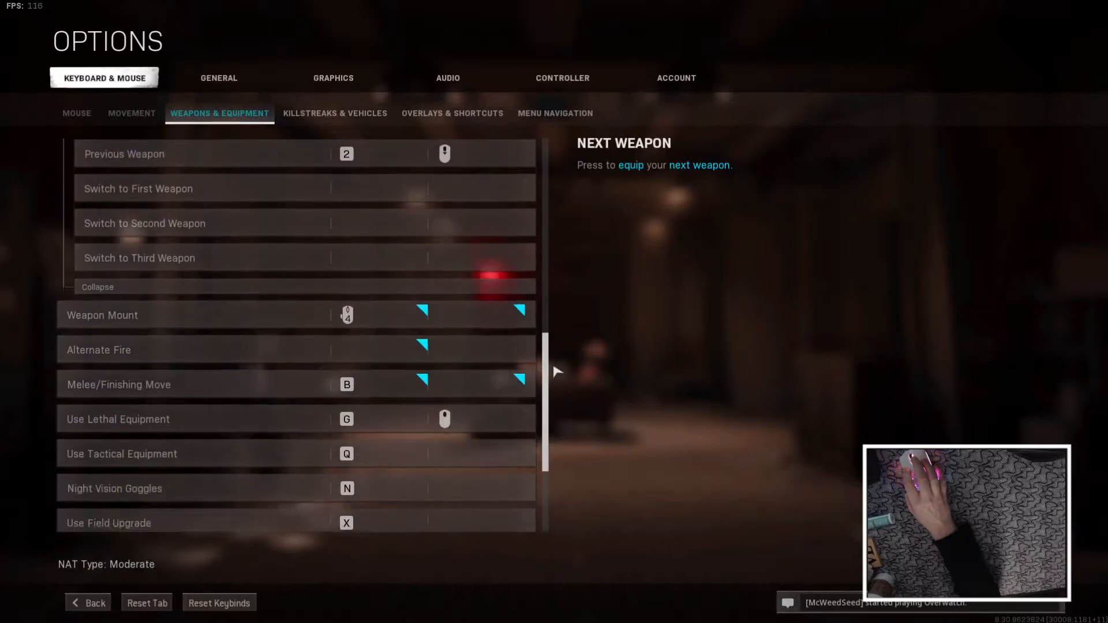
{"action": "scroll", "scroll_direction": "down", "scroll_amount": 3}
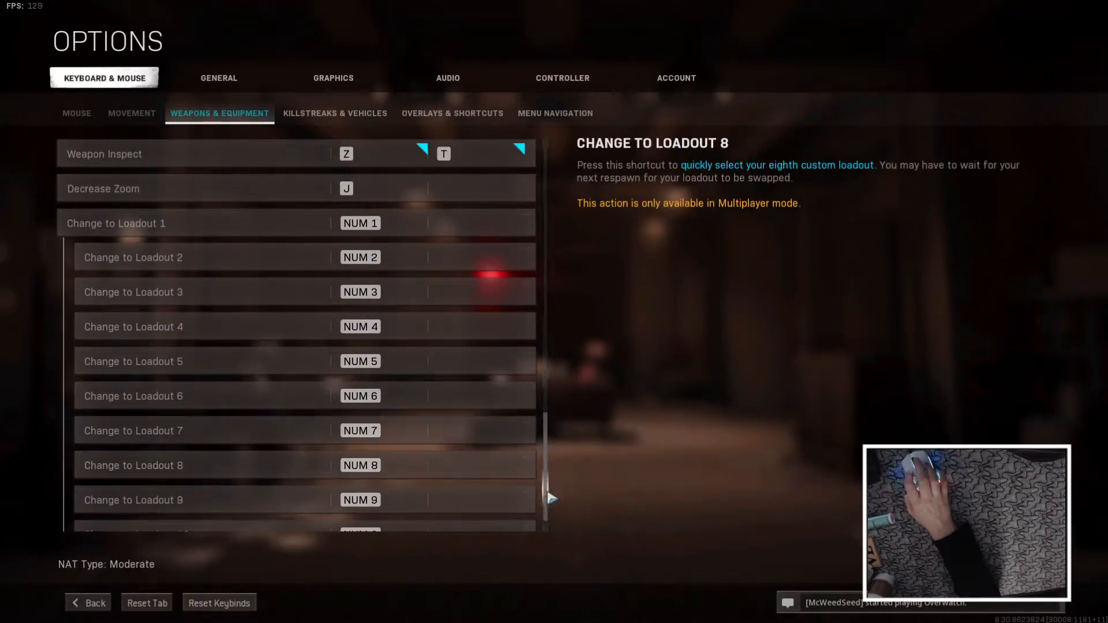
- Review Killstreaks & Vehicles, Overlays & Shortcuts, then Menu Navigation keybinds down to contextual actions 1–7
{"action": "left_click", "coordinate": [335, 113]}
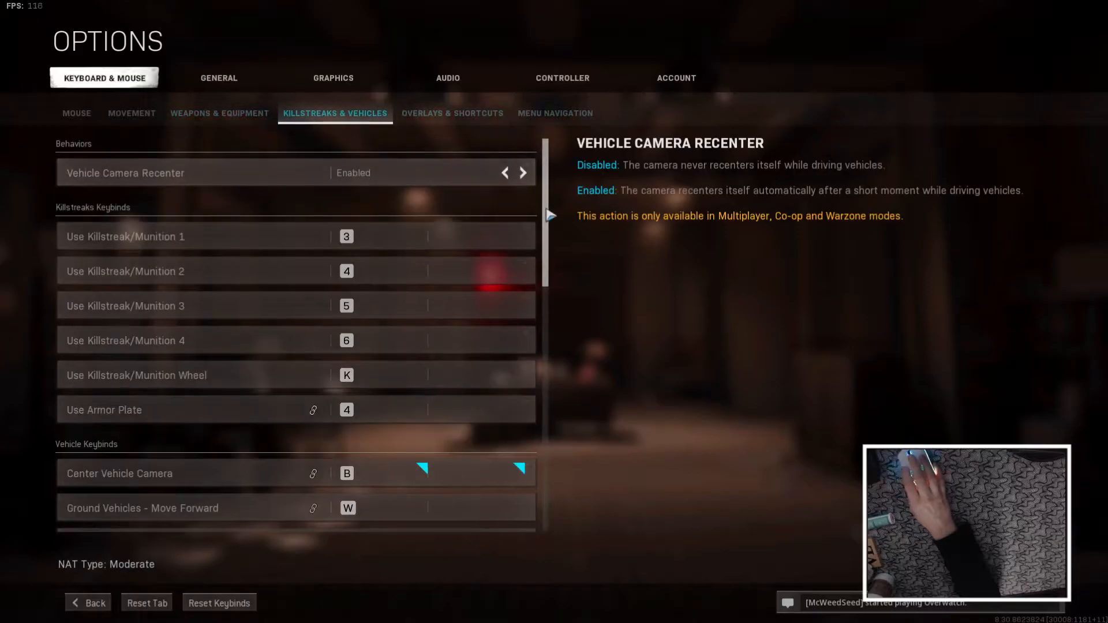
{"action": "scroll", "scroll_direction": "down", "scroll_amount": 3}
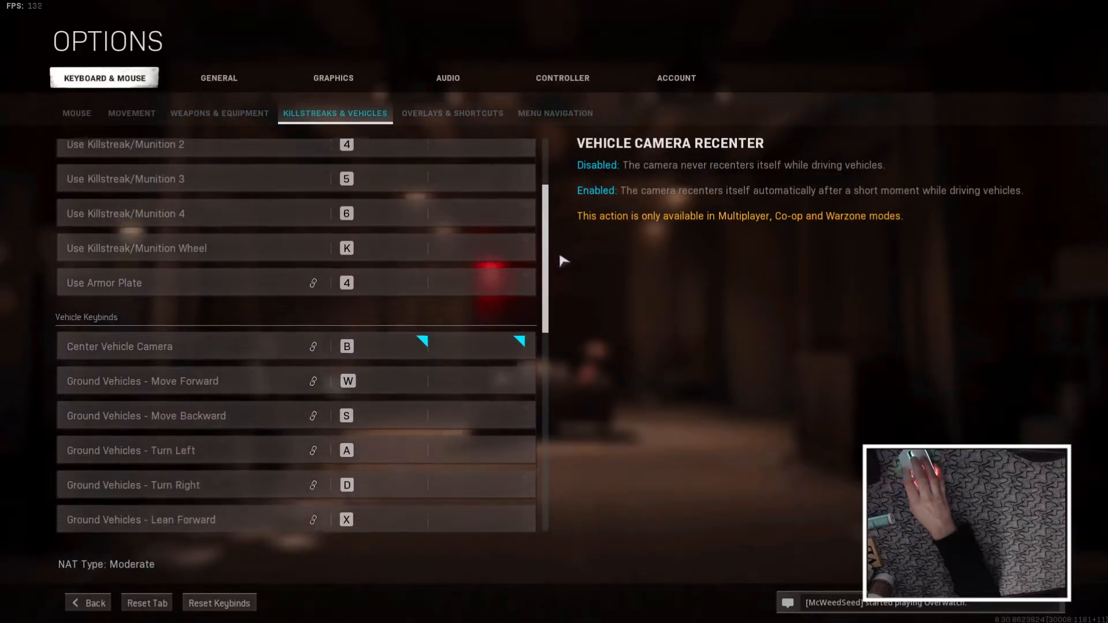
{"action": "scroll", "scroll_direction": "down", "scroll_amount": 3}
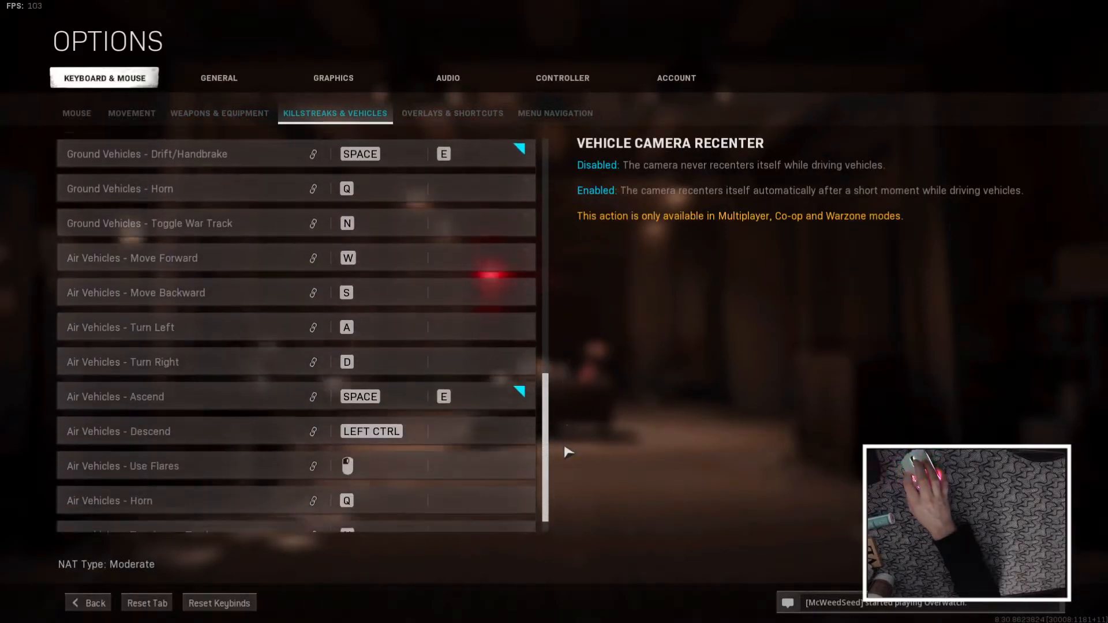
{"action": "left_click", "coordinate": [452, 113]}
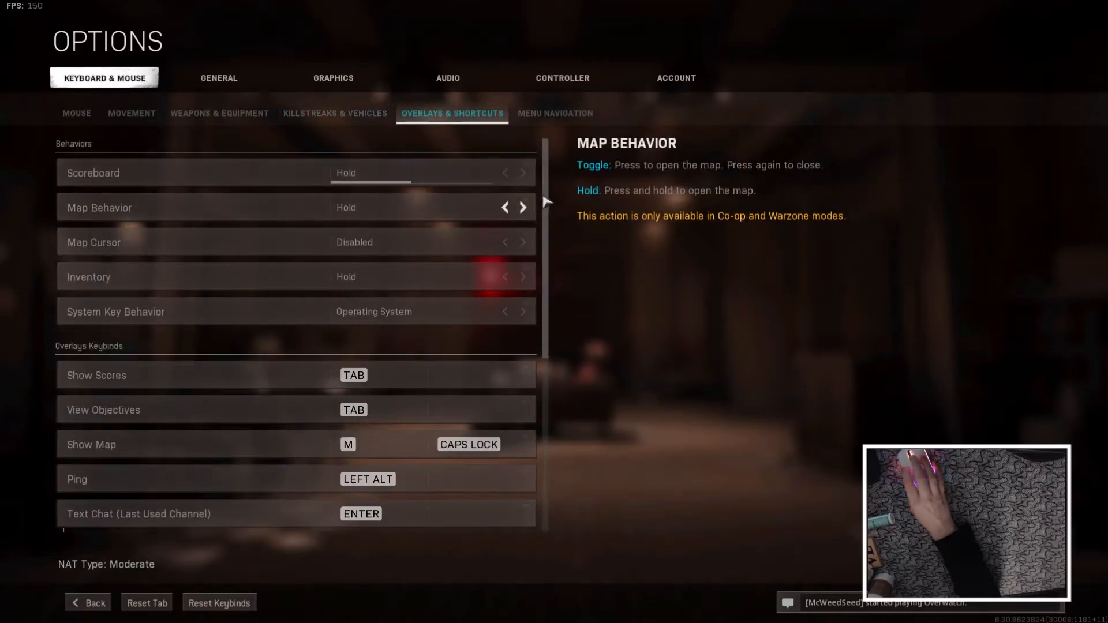
{"action": "scroll", "scroll_direction": "down", "scroll_amount": 3}
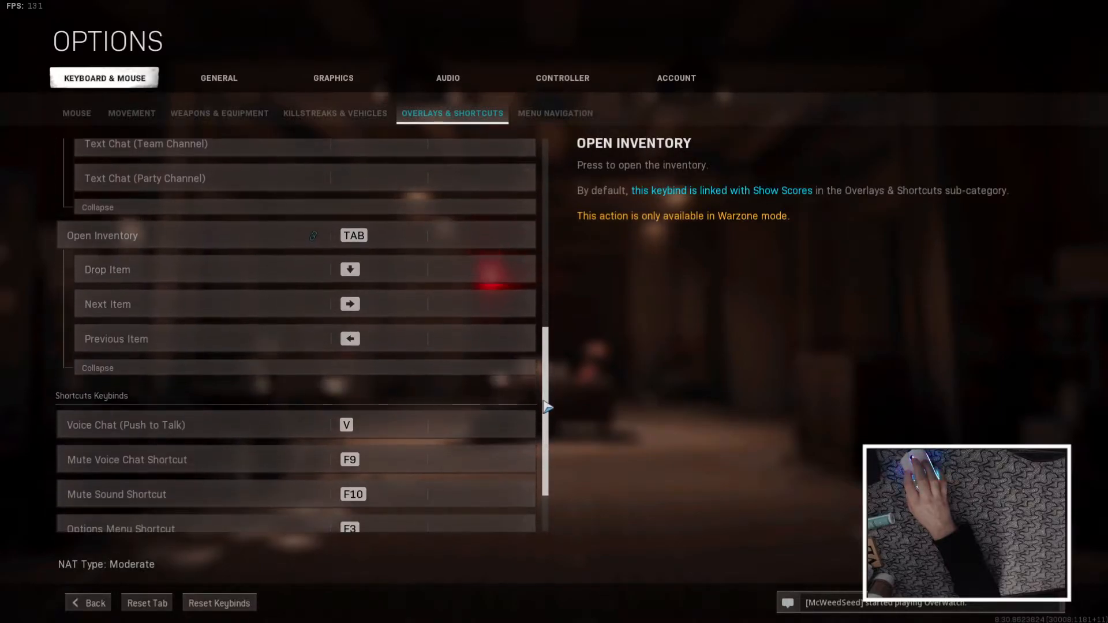
{"action": "left_click", "coordinate": [555, 113]}
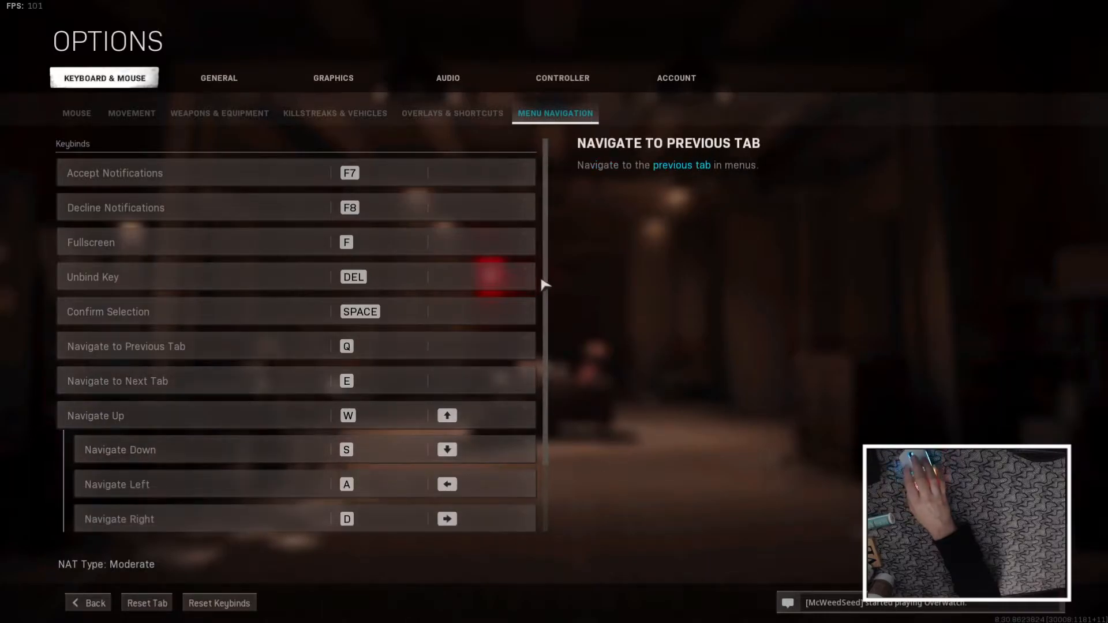
{"action": "scroll", "scroll_direction": "down", "scroll_amount": 3}
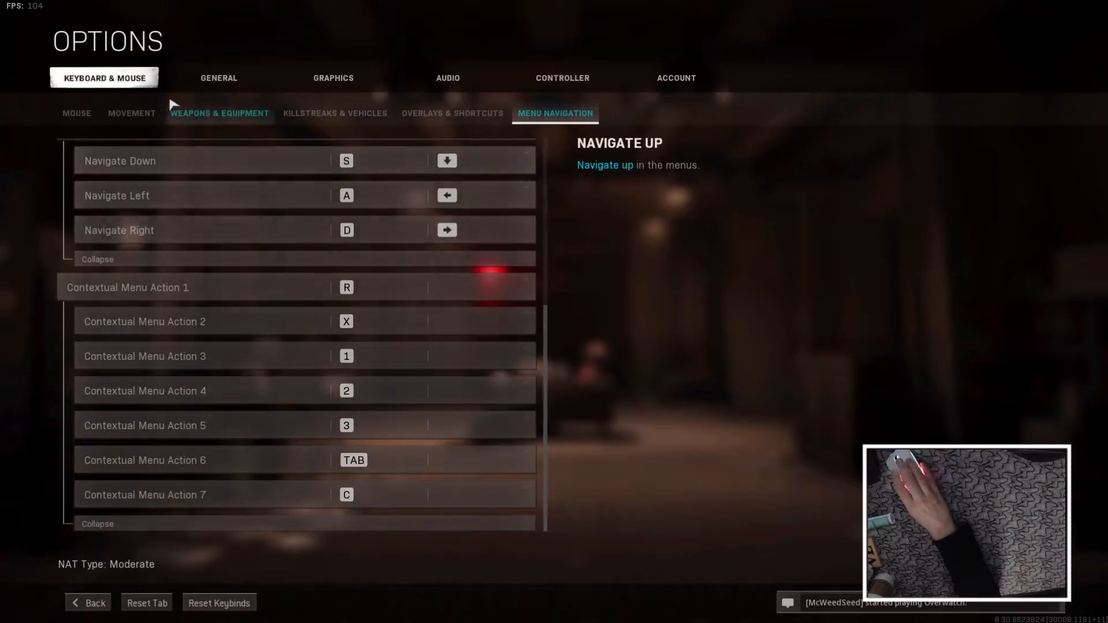
- Review General settings with advanced field of view 120 expanded, scrolling to Telemetry and Credits, then Graphics
{"action": "left_click", "coordinate": [218, 78]}
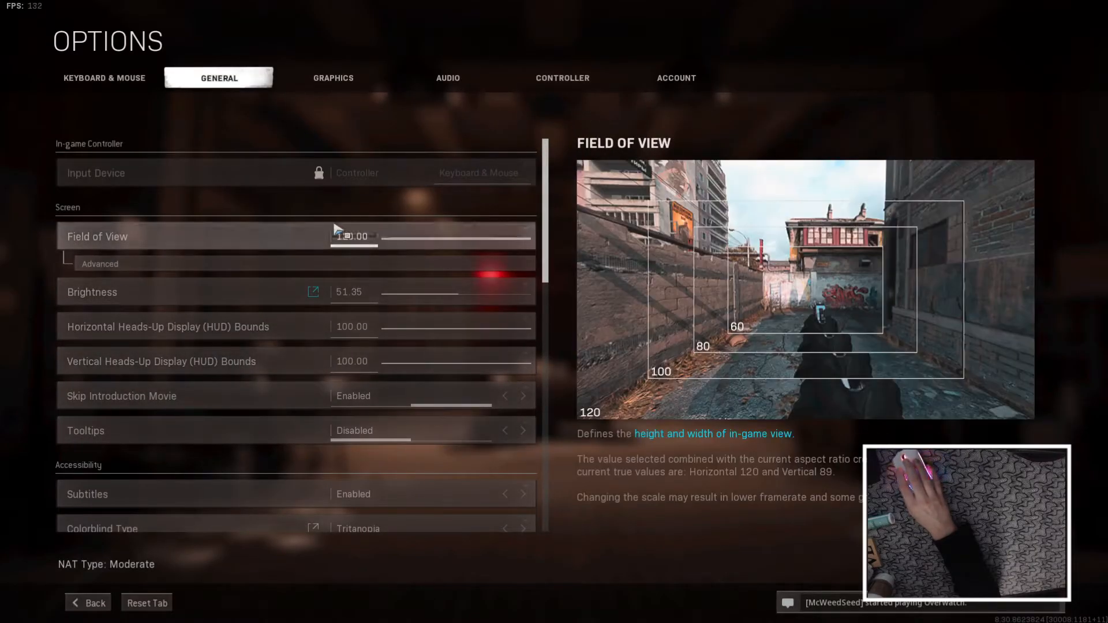
{"action": "left_click", "coordinate": [99, 263]}
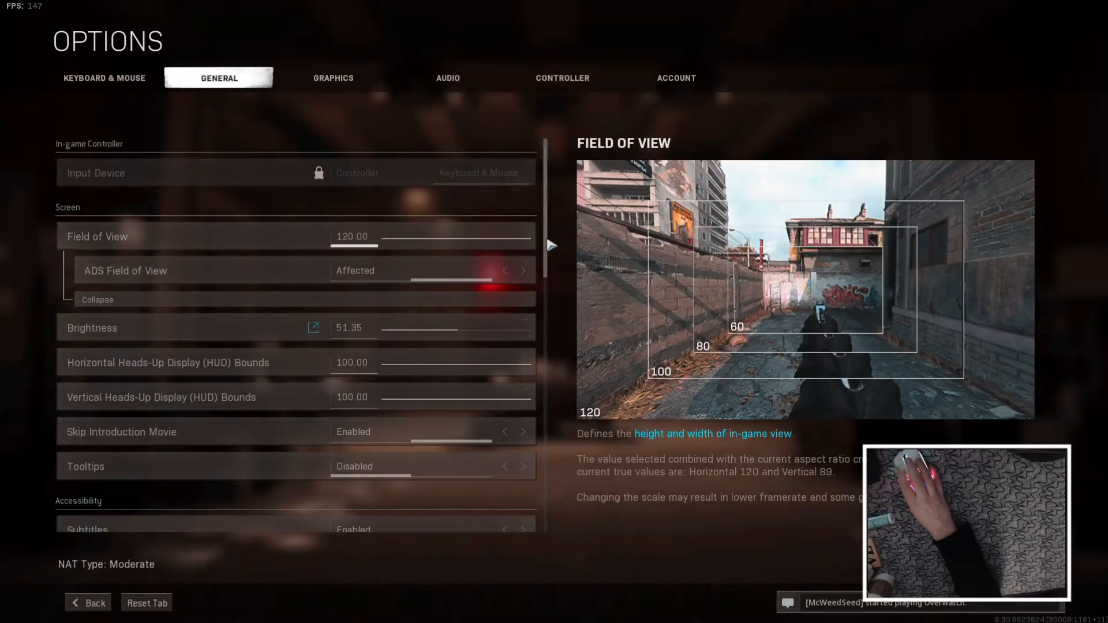
{"action": "scroll", "scroll_direction": "down", "scroll_amount": 3}
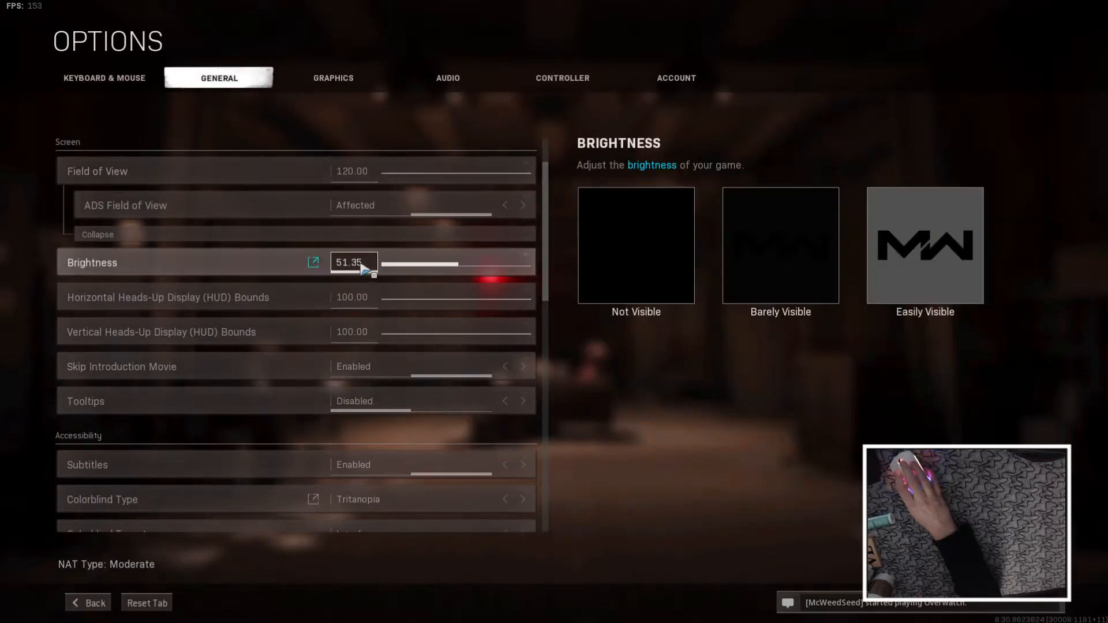
{"action": "scroll", "scroll_direction": "down", "scroll_amount": 3}
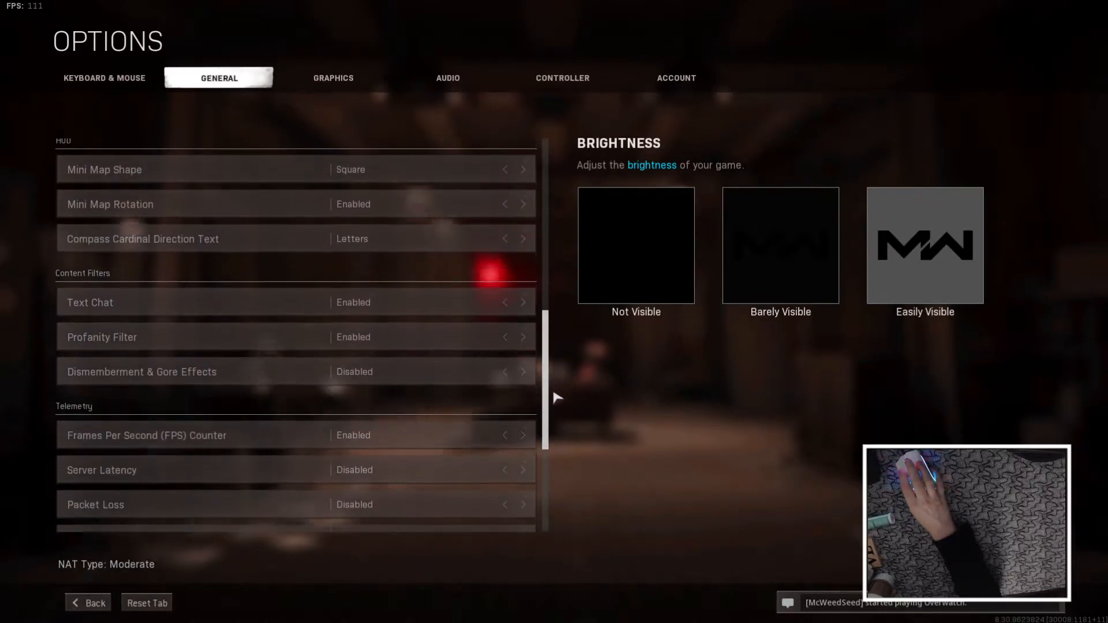
{"action": "scroll", "scroll_direction": "down", "scroll_amount": 3}
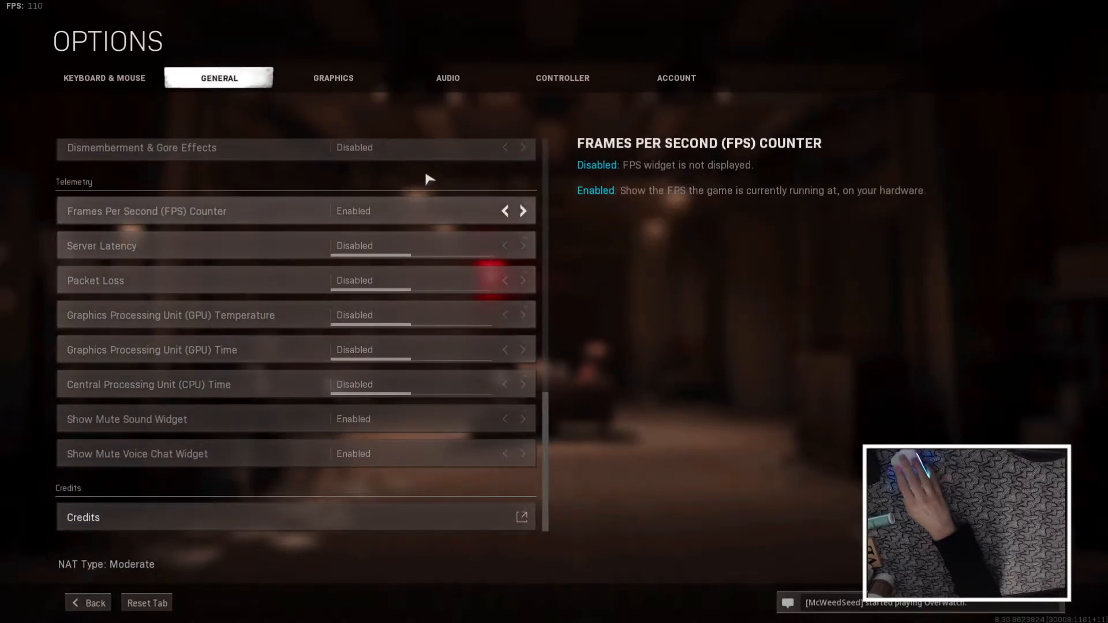
{"action": "left_click", "coordinate": [332, 78]}
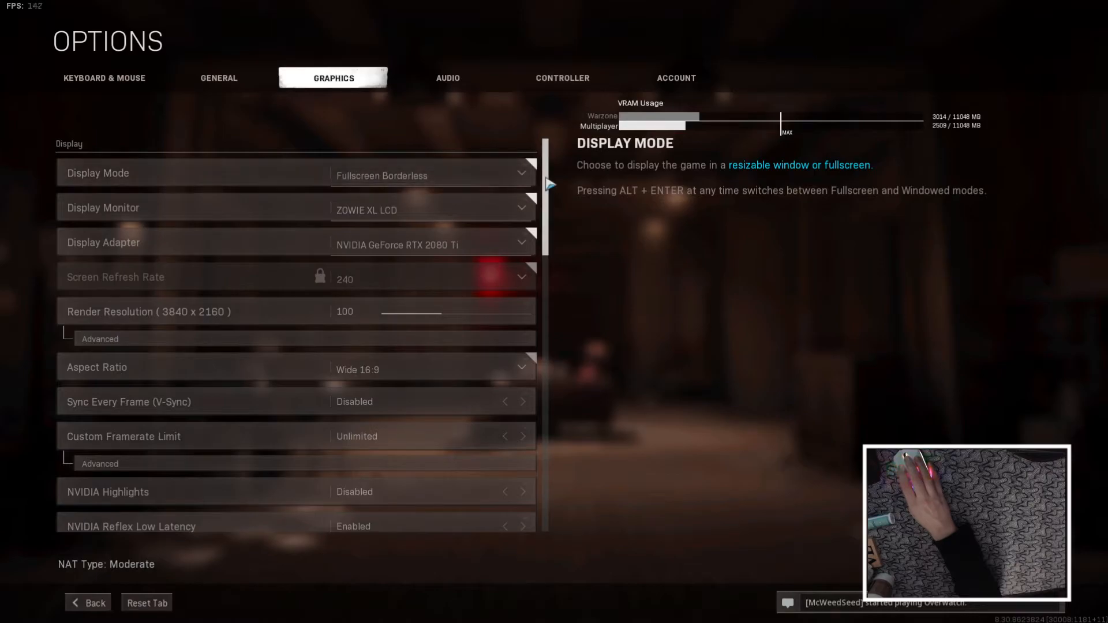
{"action": "mouse_move", "coordinate": [519, 206]}
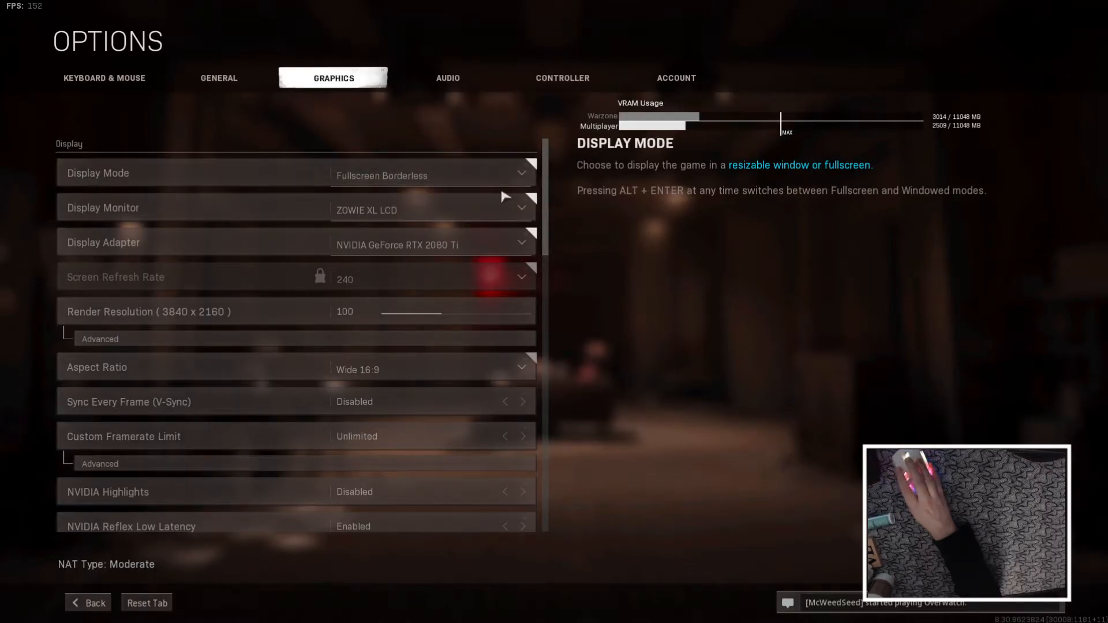
{"action": "mouse_move", "coordinate": [159, 323]}
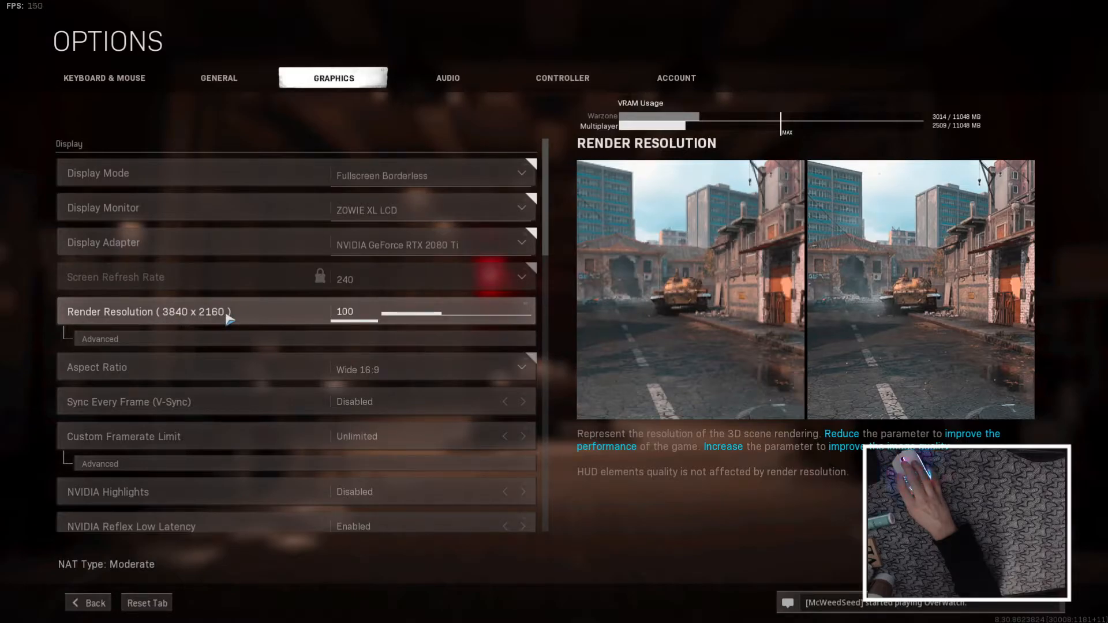
{"action": "mouse_move", "coordinate": [241, 339]}
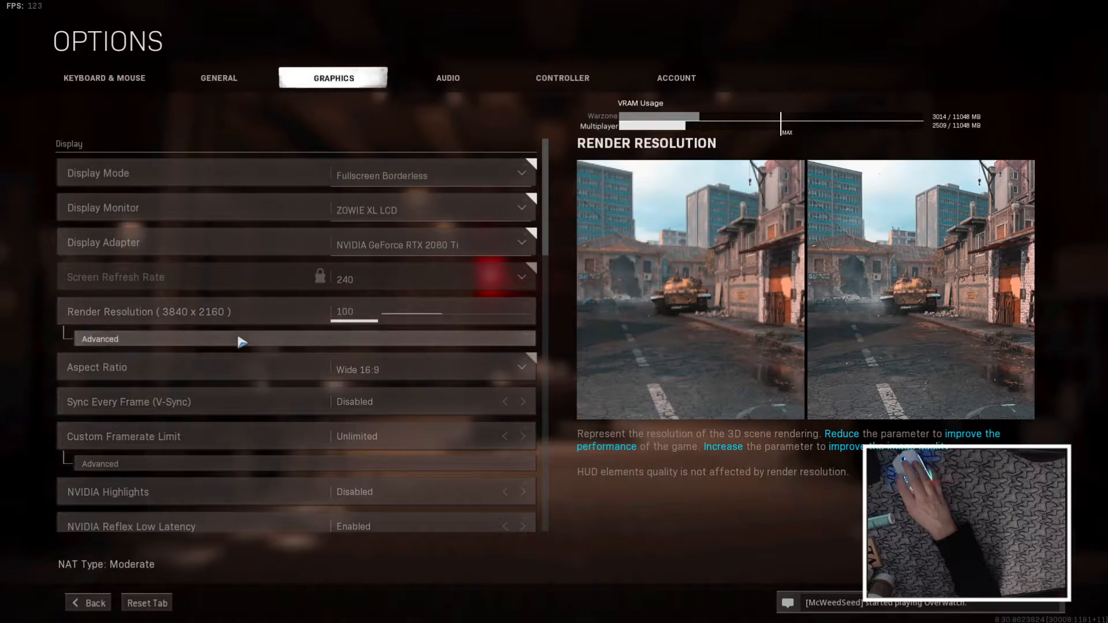
- Expand Render Resolution advanced options showing display resolution 1920x1080
{"action": "left_click", "coordinate": [115, 340]}
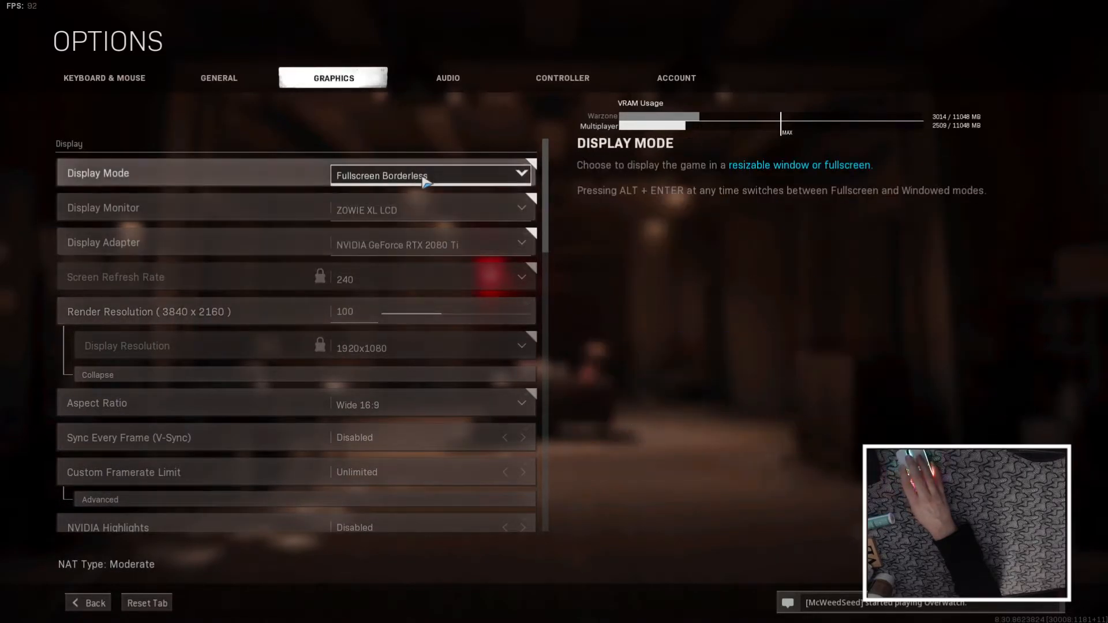
{"action": "mouse_move", "coordinate": [176, 323]}
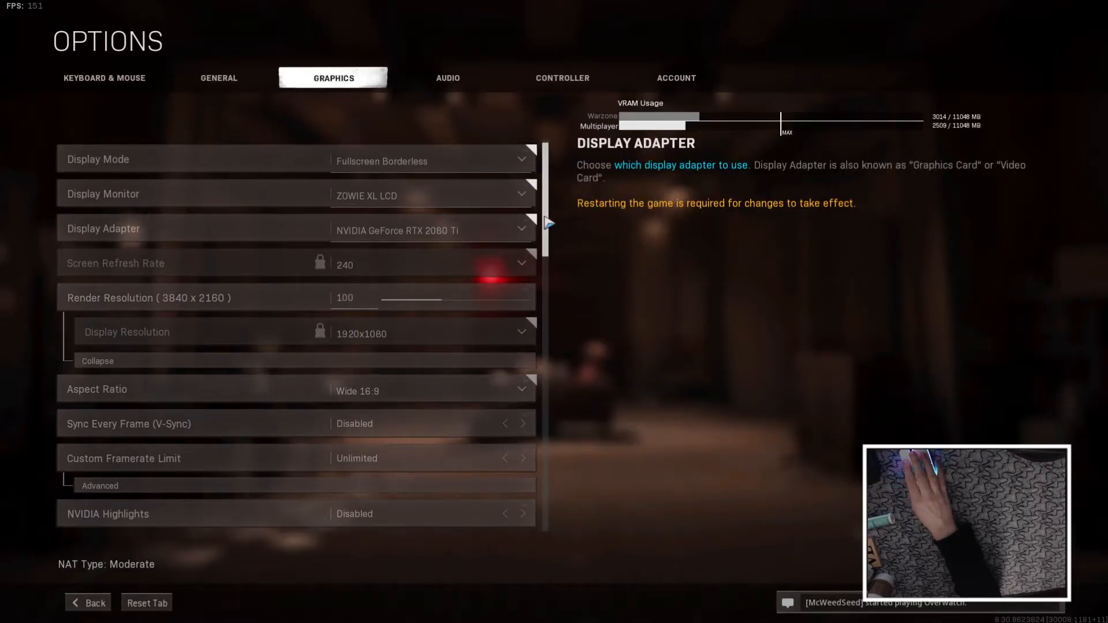
{"action": "scroll", "scroll_direction": "down", "scroll_amount": 3}
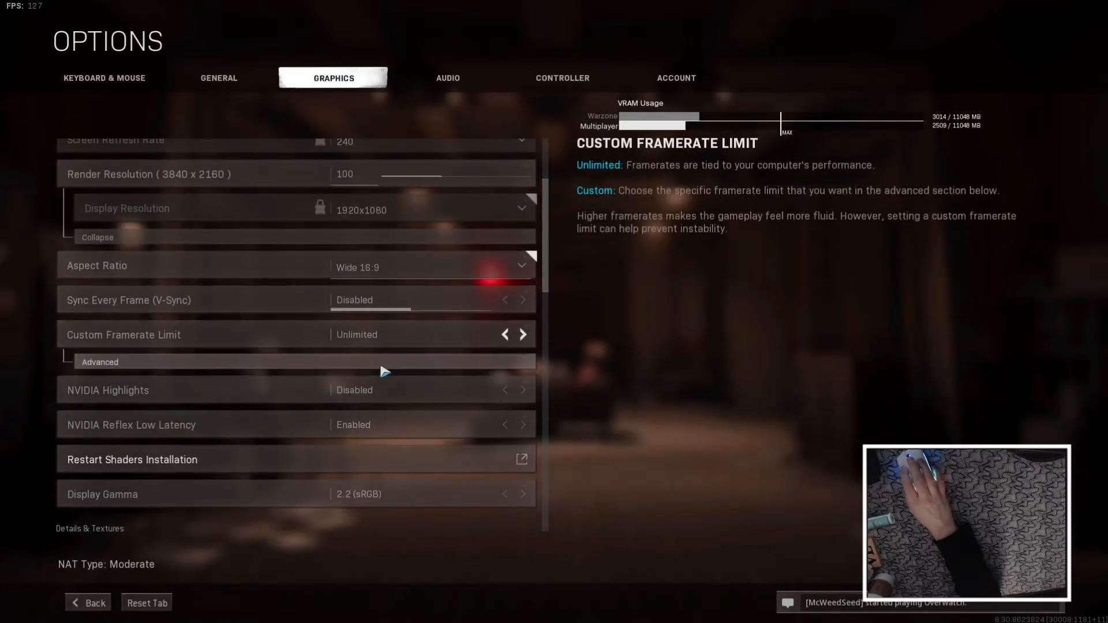
- Expand Custom Framerate Limit (gameplay 175), toggle Custom back to Unlimited, and reach Details & Textures
{"action": "left_click", "coordinate": [100, 361]}
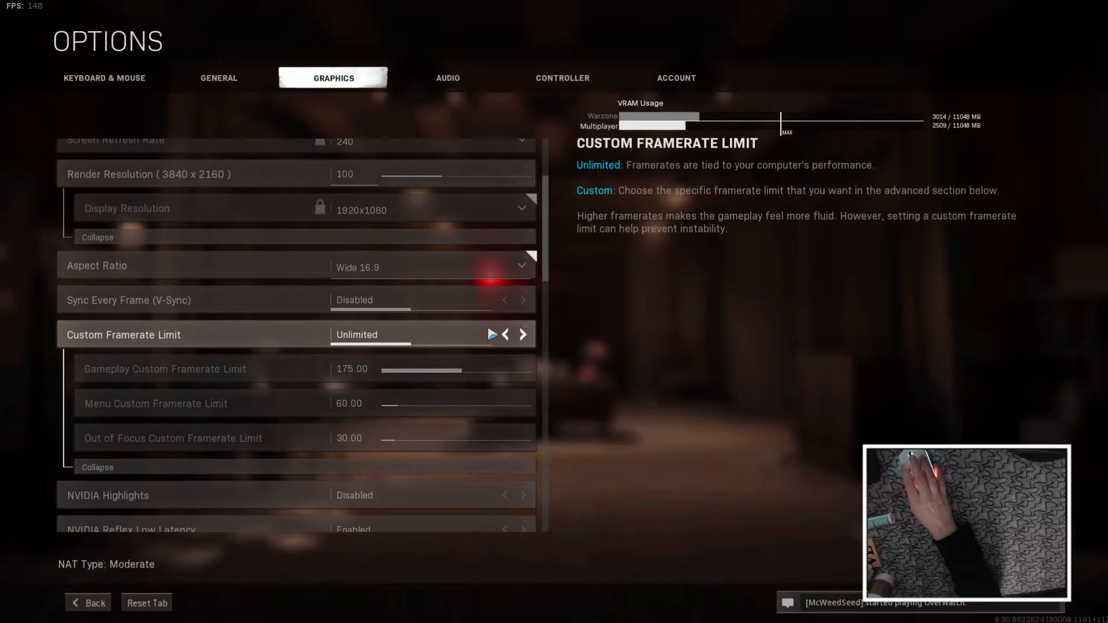
{"action": "left_click", "coordinate": [522, 335]}
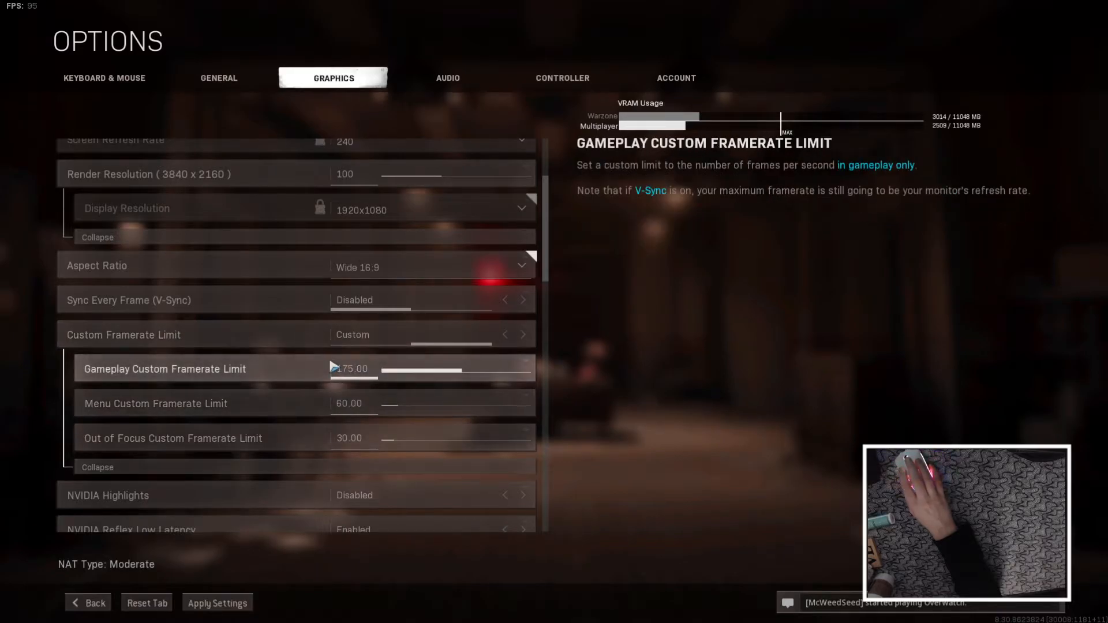
{"action": "left_click", "coordinate": [521, 335]}
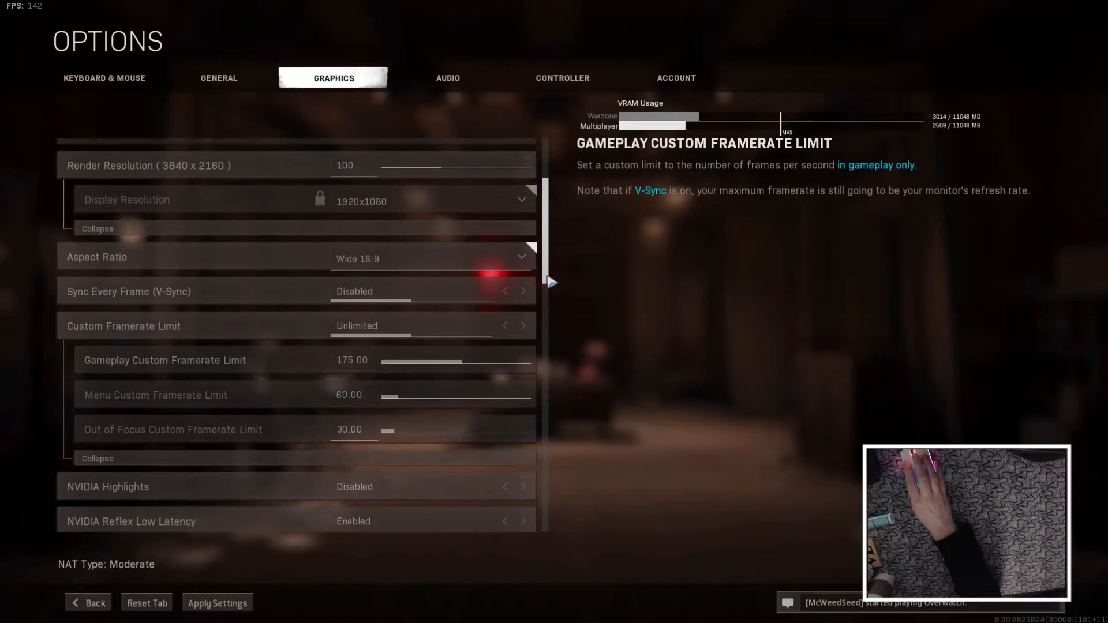
{"action": "scroll", "scroll_direction": "down", "scroll_amount": 3}
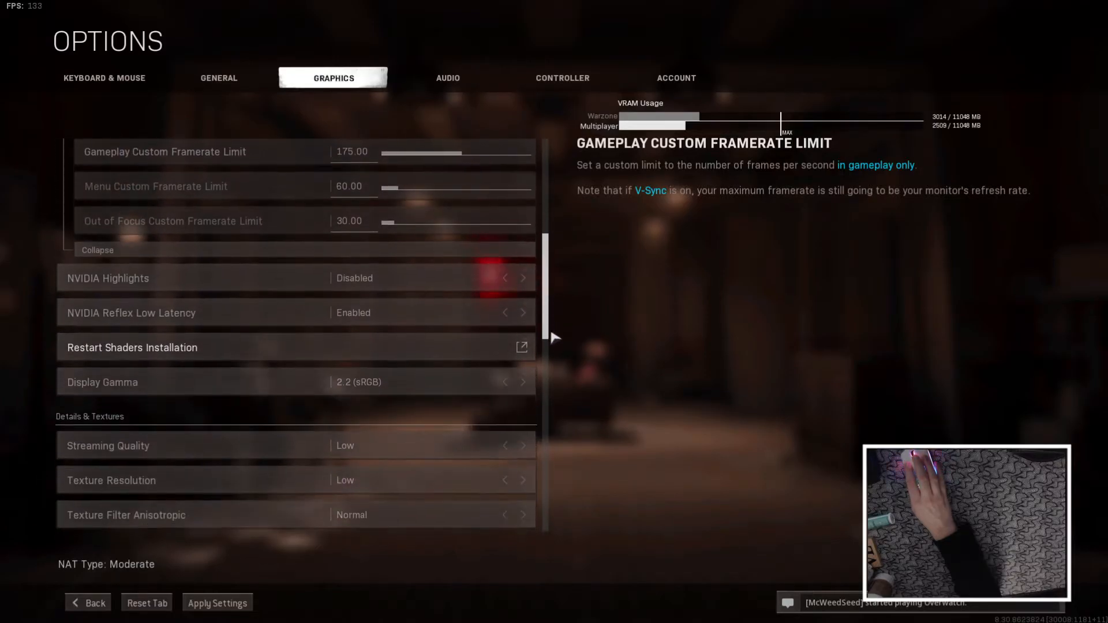
{"action": "scroll", "scroll_direction": "down", "scroll_amount": 3}
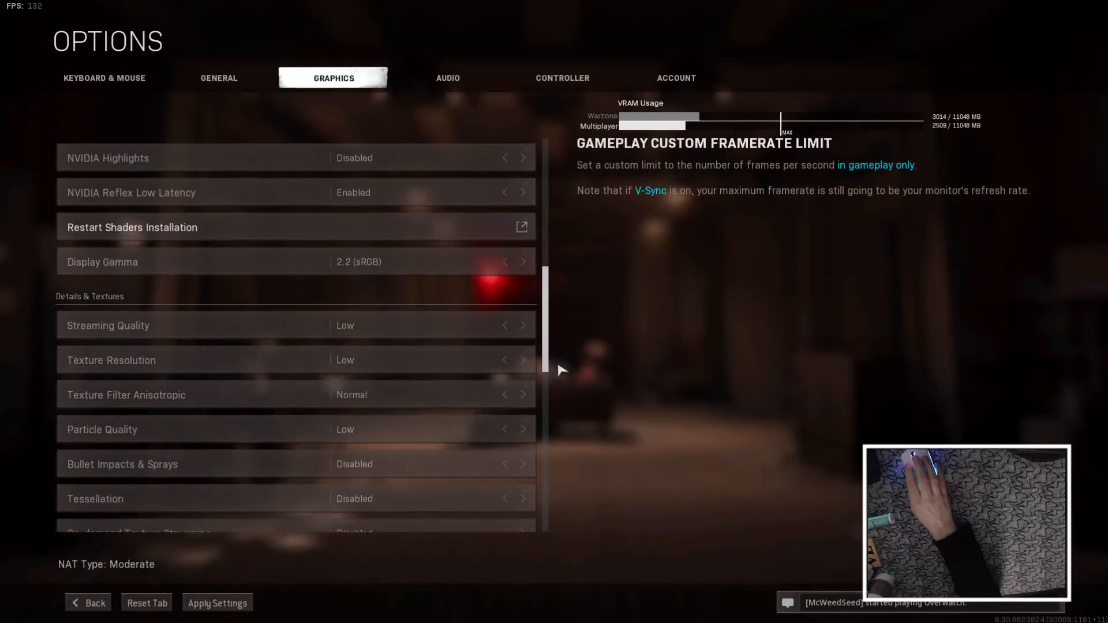
{"action": "scroll", "scroll_direction": "down", "scroll_amount": 3}
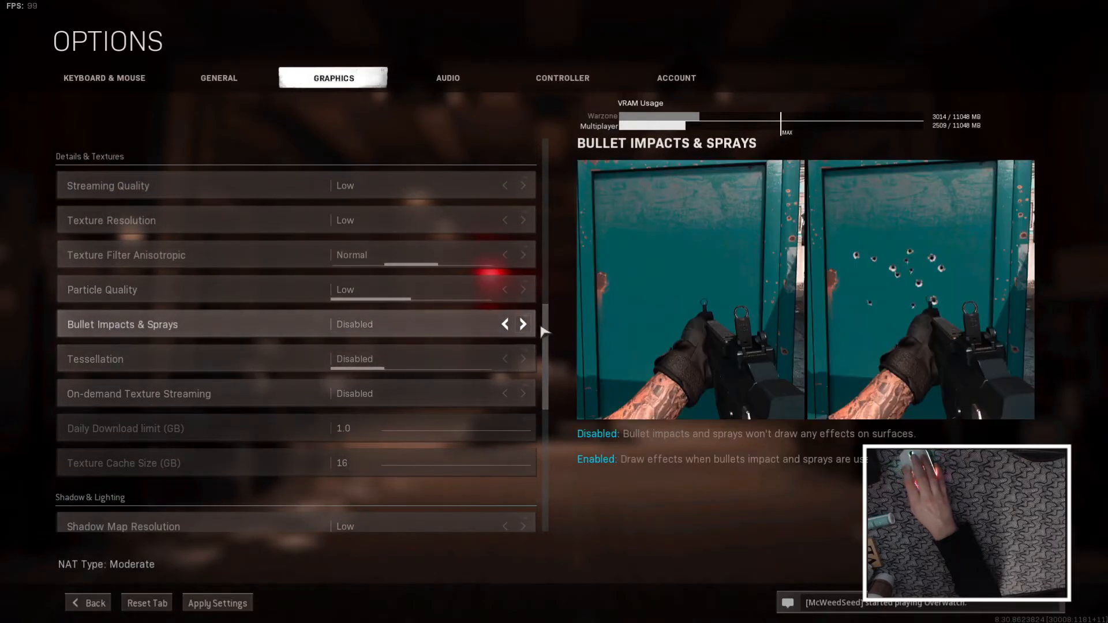
{"action": "scroll", "scroll_direction": "down", "scroll_amount": 3}
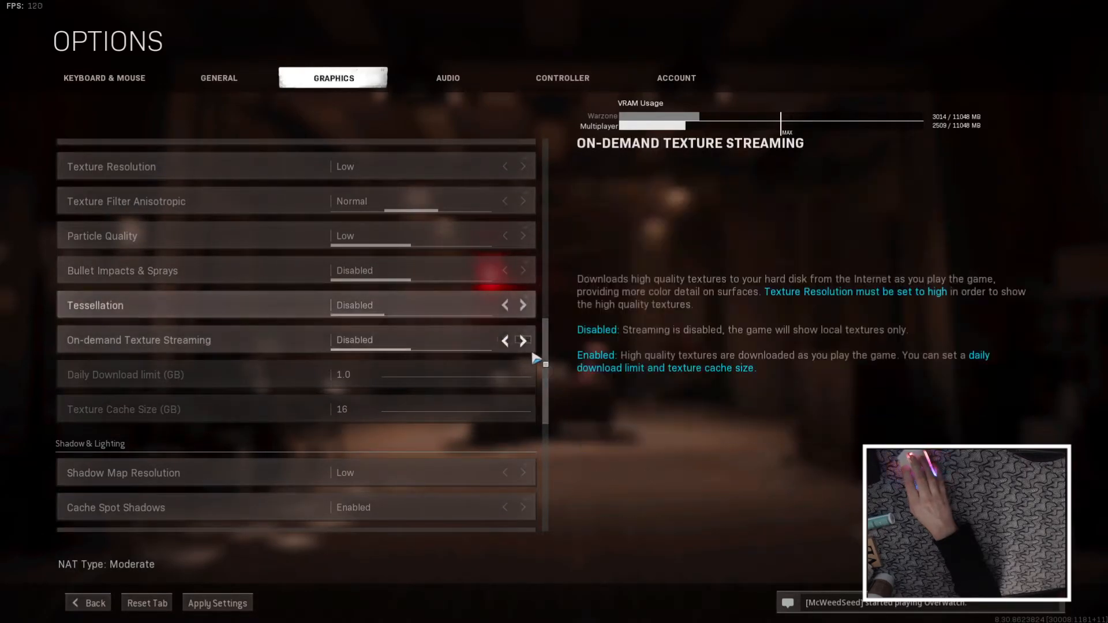
{"action": "scroll", "scroll_direction": "down", "scroll_amount": 3}
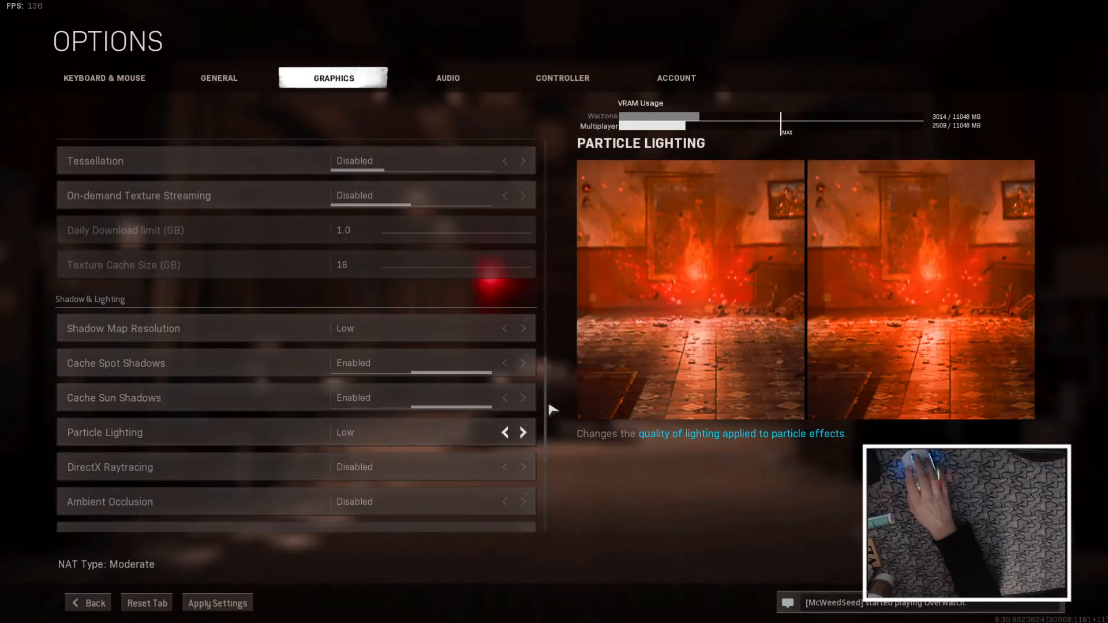
{"action": "mouse_move", "coordinate": [358, 369]}
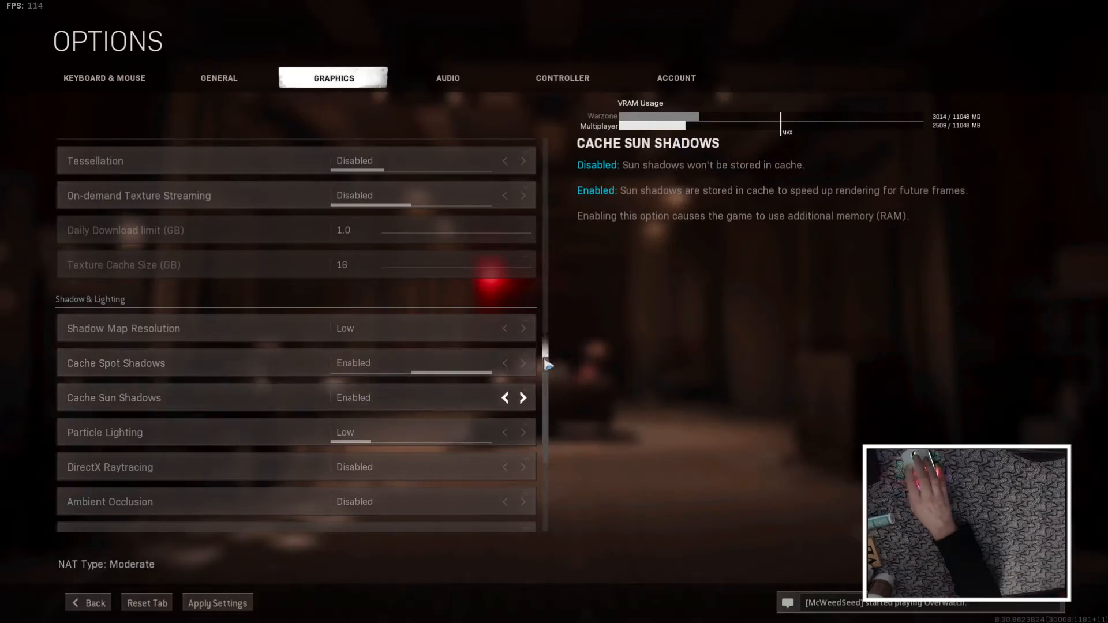
{"action": "scroll", "scroll_direction": "down", "scroll_amount": 3}
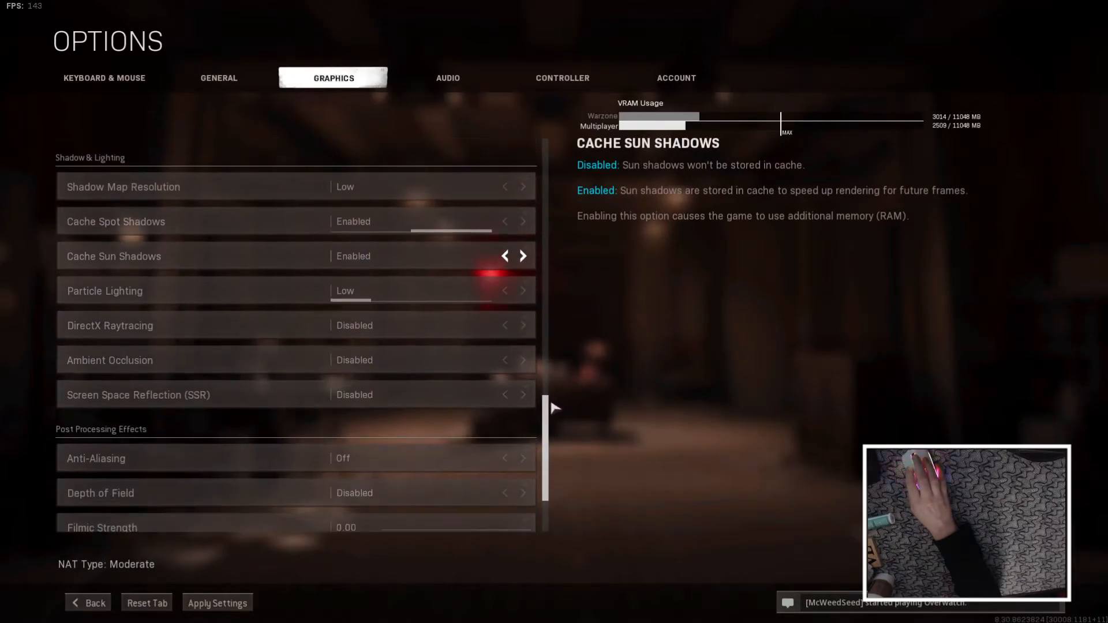
{"action": "scroll", "scroll_direction": "down", "scroll_amount": 3}
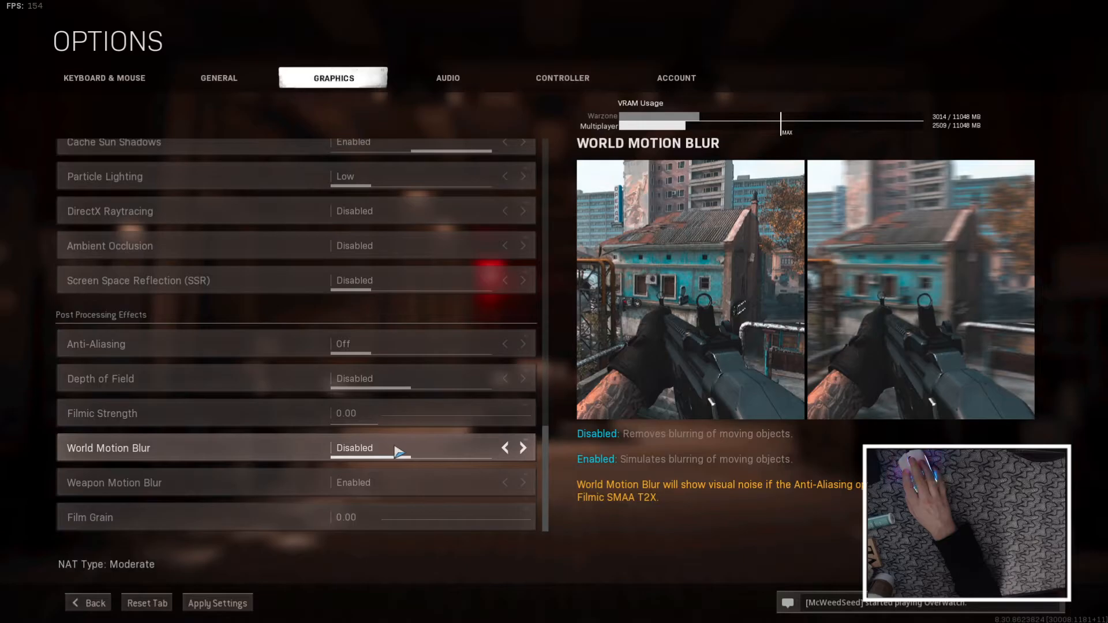
{"action": "mouse_move", "coordinate": [296, 438]}
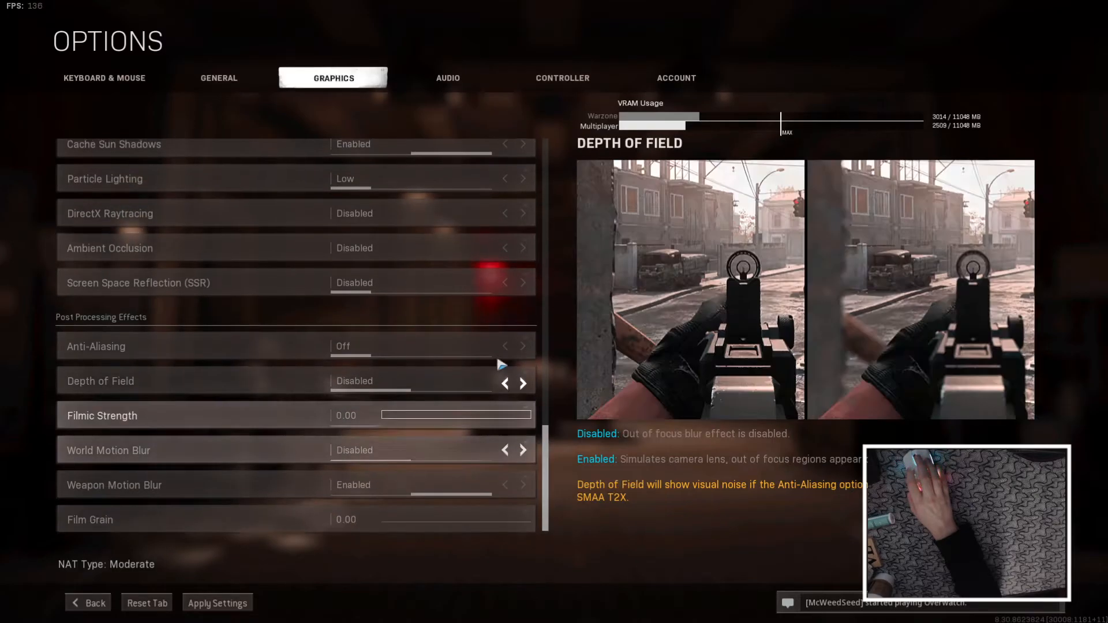
- Leave Graphics for Audio, triggering the Apply Settings prompt for unsaved changes
{"action": "left_click", "coordinate": [217, 602]}
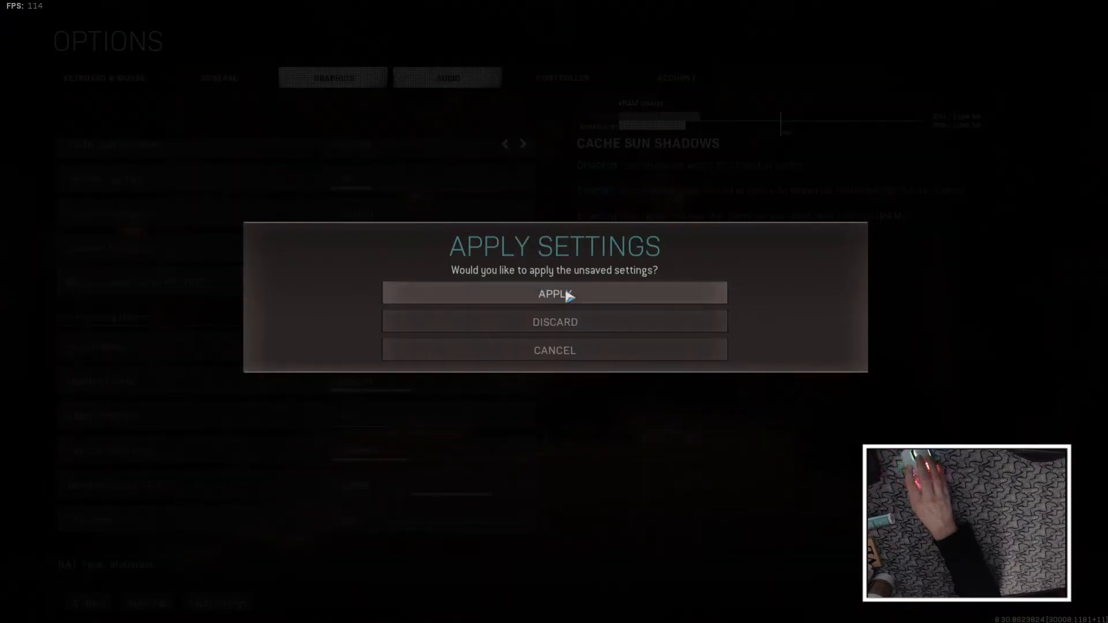
- Apply the graphics changes, check the Audio Mix presets unchanged, and scroll to Voice Chat settings
{"action": "left_click", "coordinate": [554, 293]}
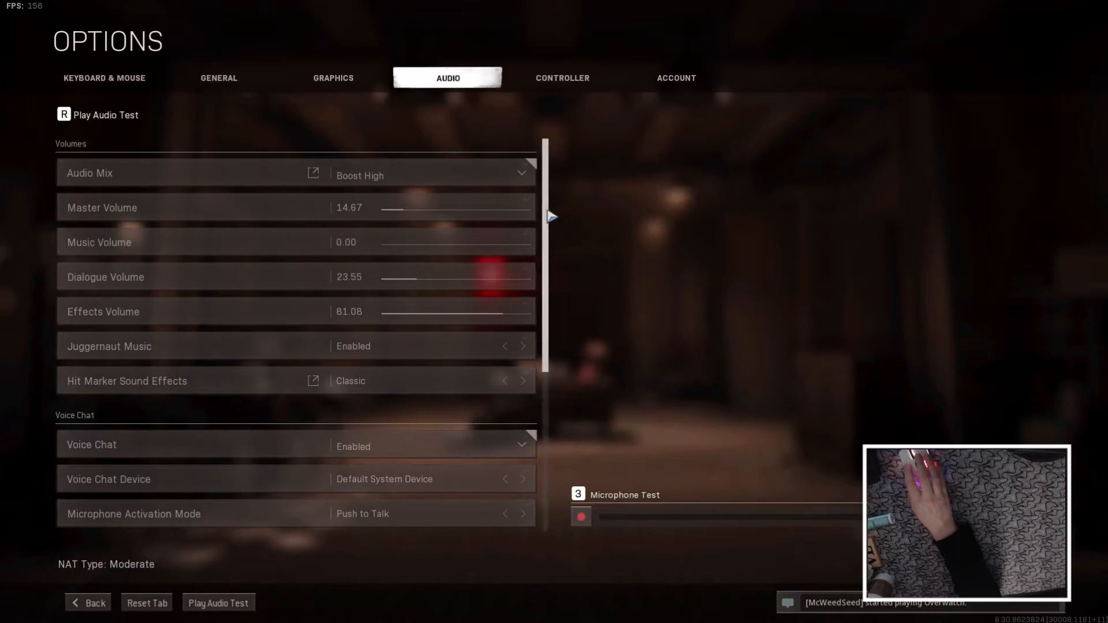
{"action": "left_click", "coordinate": [429, 176]}
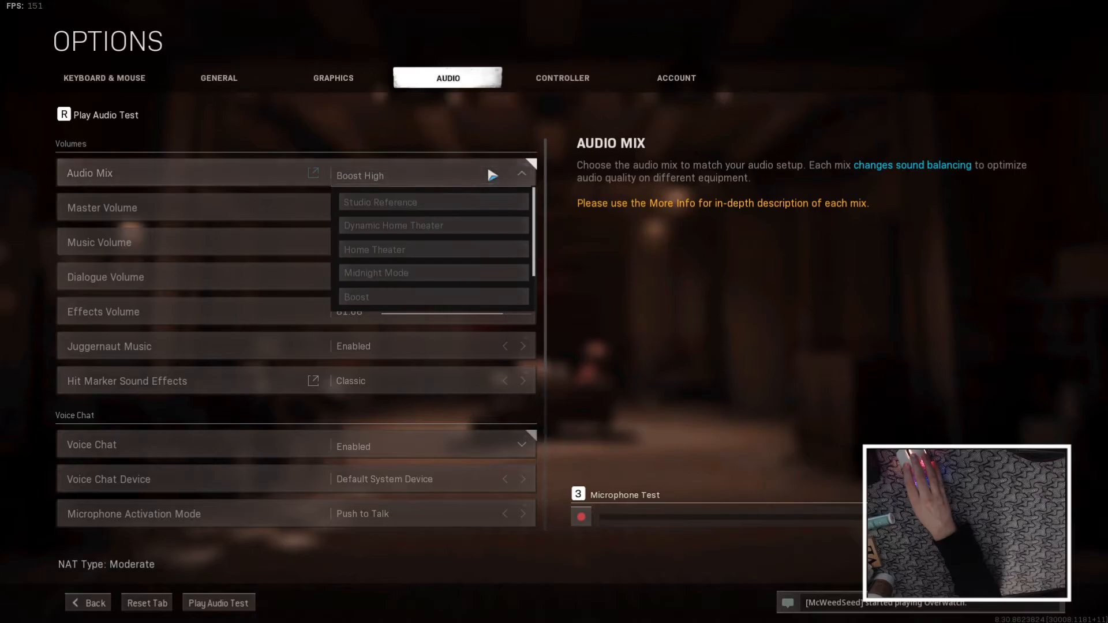
{"action": "left_click", "coordinate": [522, 173]}
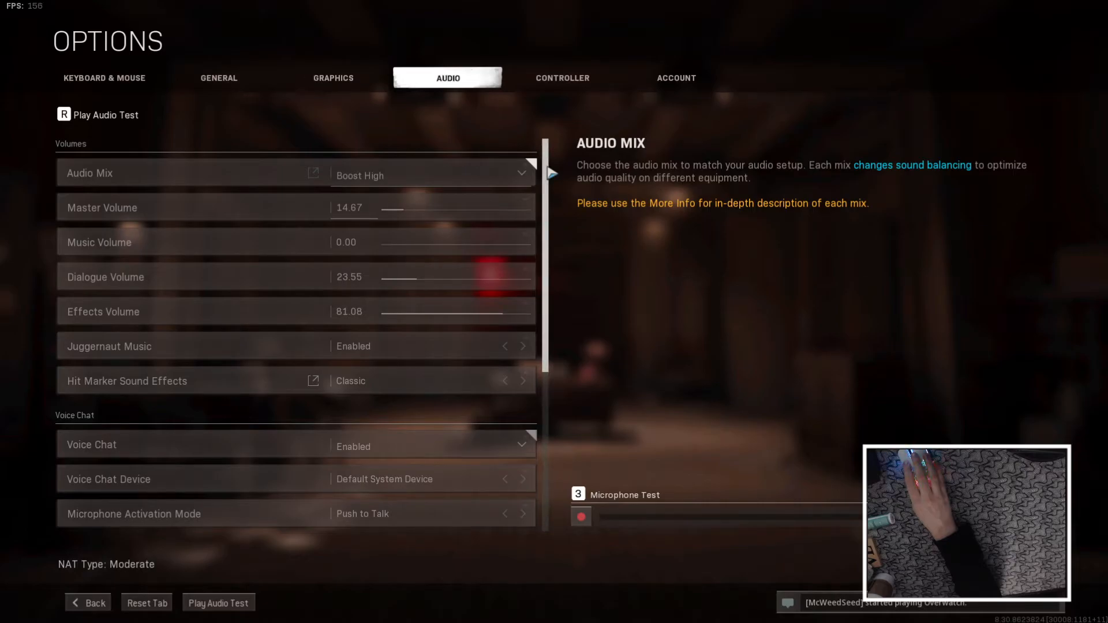
{"action": "left_click", "coordinate": [430, 175]}
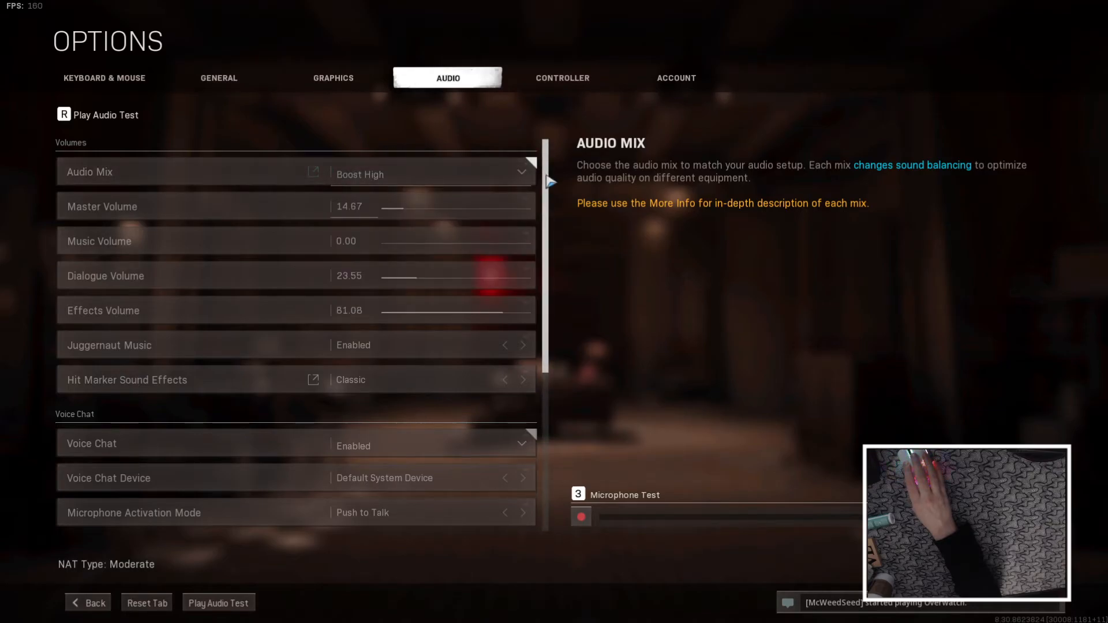
{"action": "scroll", "scroll_direction": "down", "scroll_amount": 3}
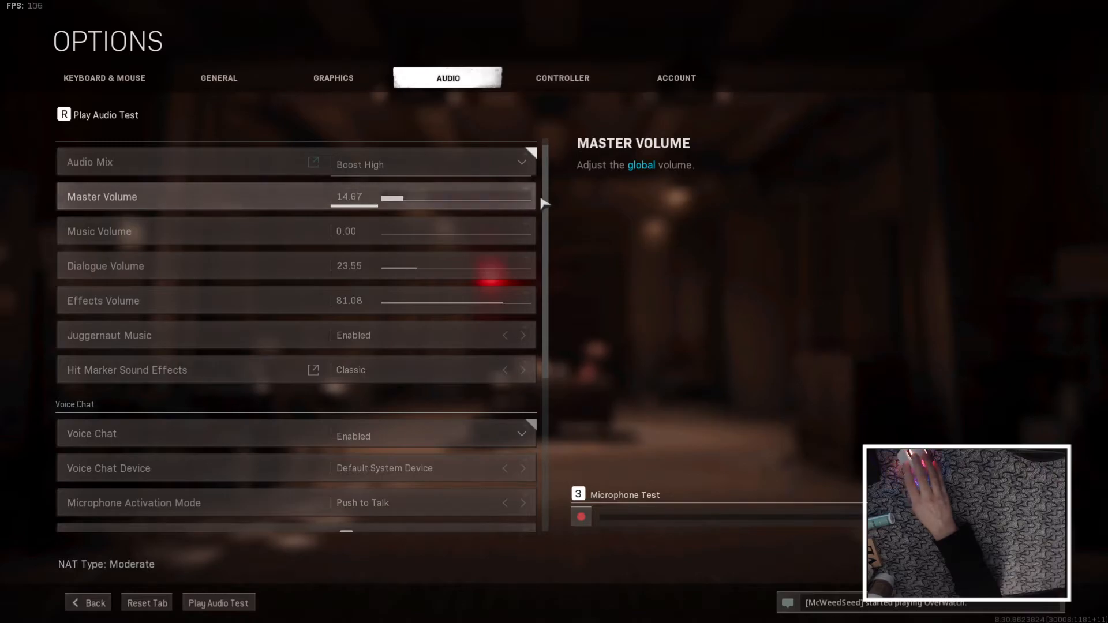
{"action": "scroll", "scroll_direction": "down", "scroll_amount": 3}
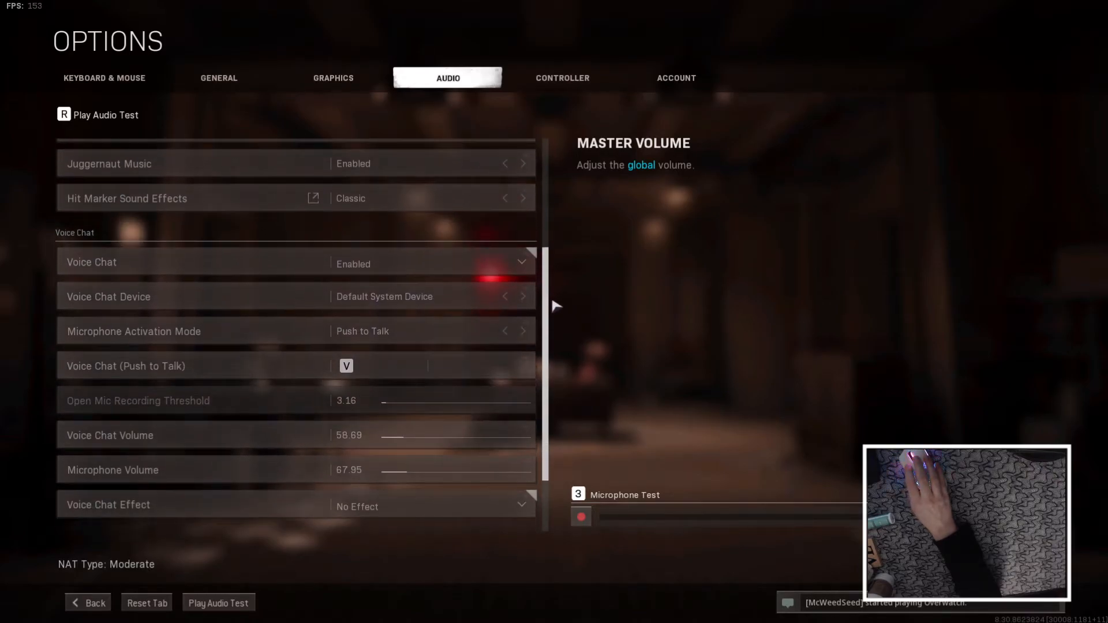
{"action": "scroll", "scroll_direction": "down", "scroll_amount": 3}
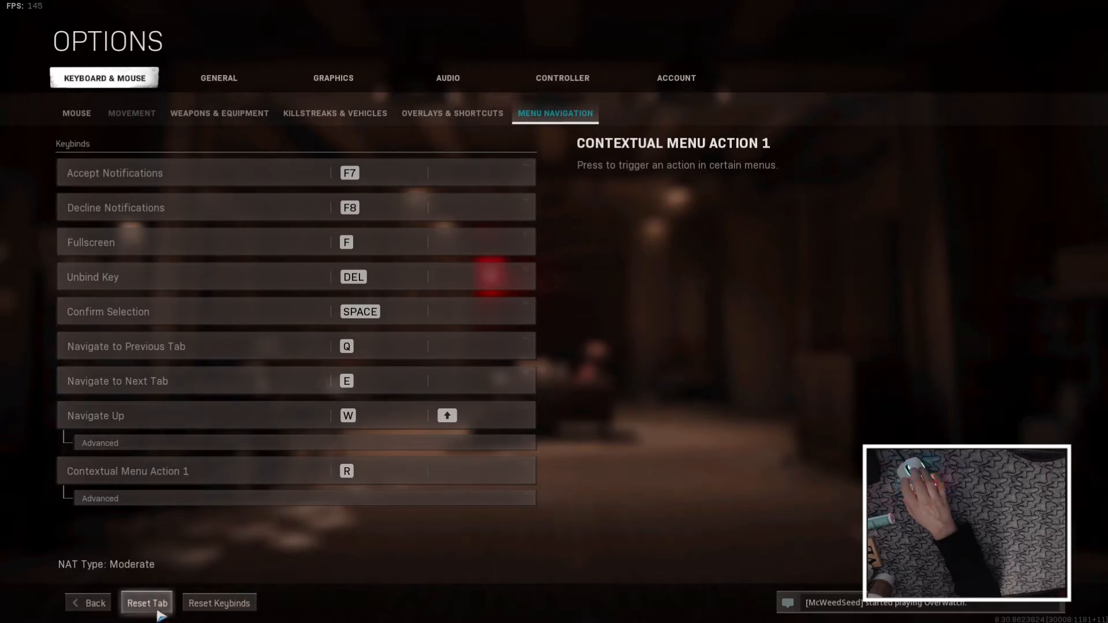
- Return to the Mouse sub-tab showing sensitivity 6.50 and Legacy ADS sensitivity
{"action": "left_click", "coordinate": [76, 113]}
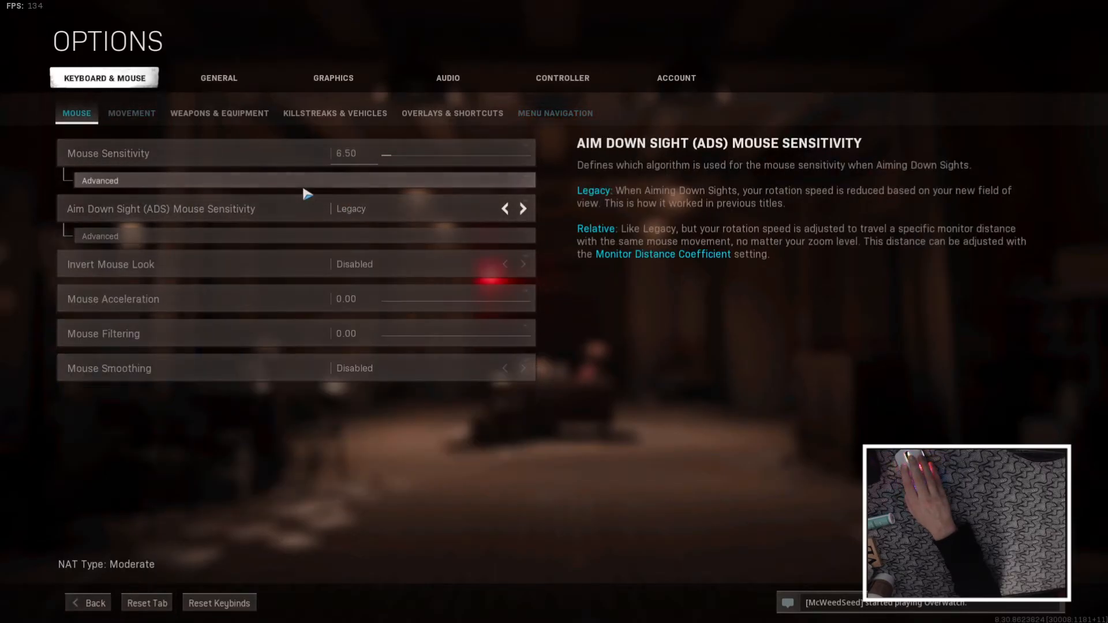
{"action": "mouse_move", "coordinate": [301, 198]}
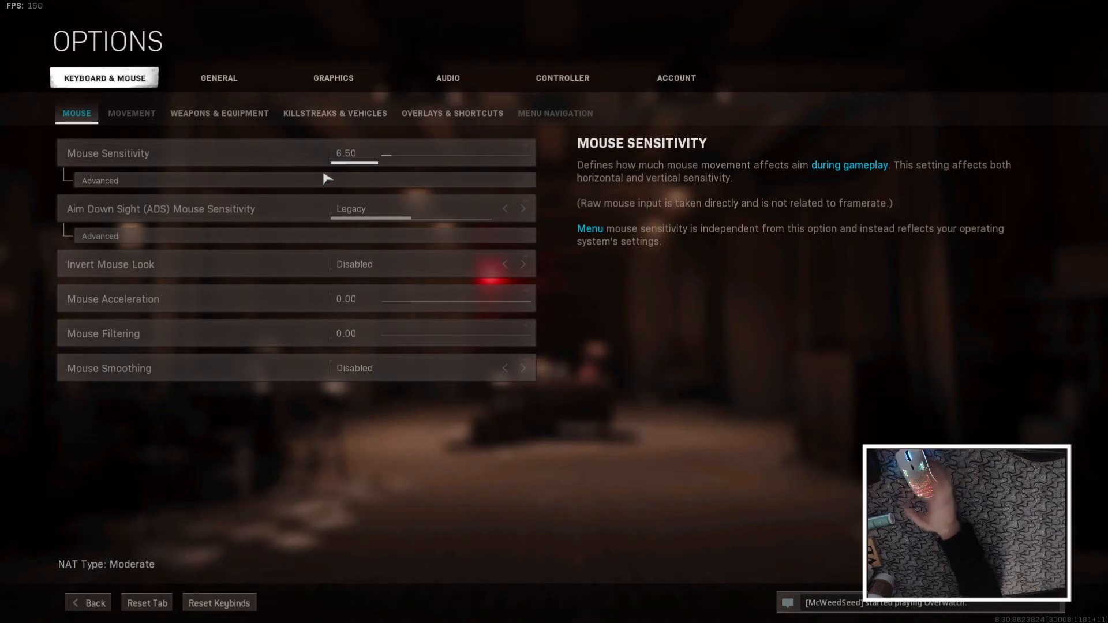
{"action": "mouse_move", "coordinate": [243, 175]}
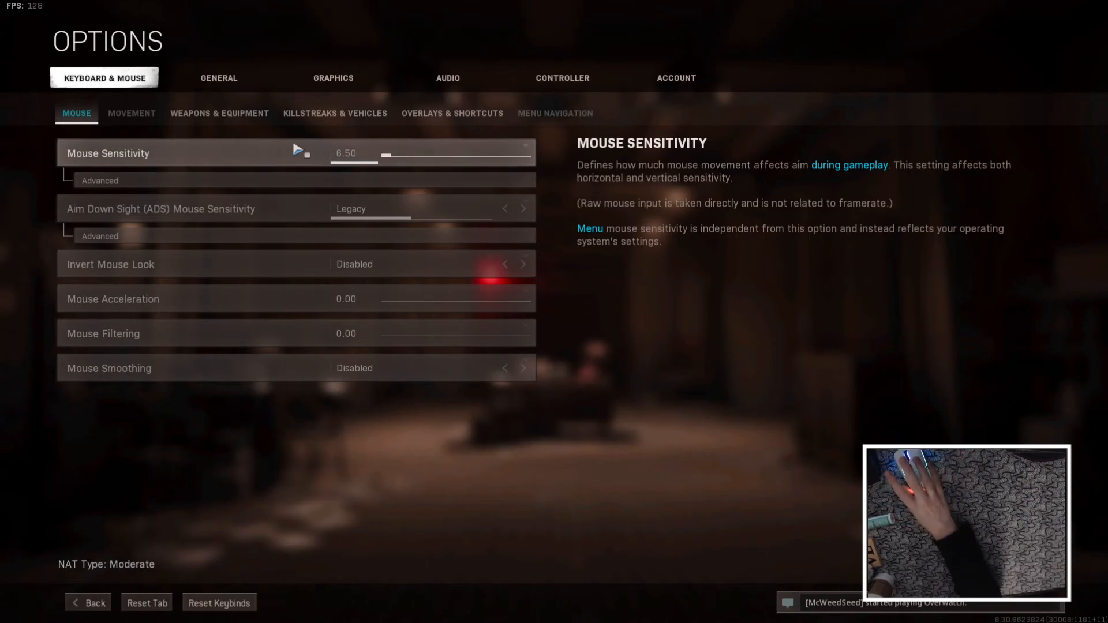
{"action": "mouse_move", "coordinate": [381, 236]}
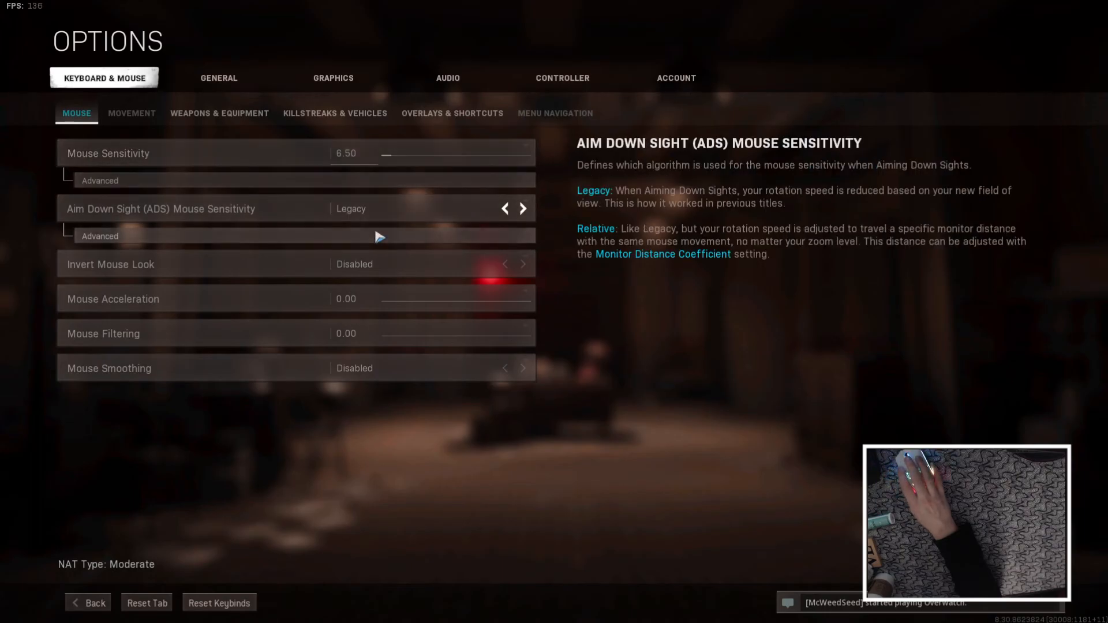
- Expand the advanced mouse sensitivity multipliers, then back out to the main play menu
{"action": "left_click", "coordinate": [99, 180]}
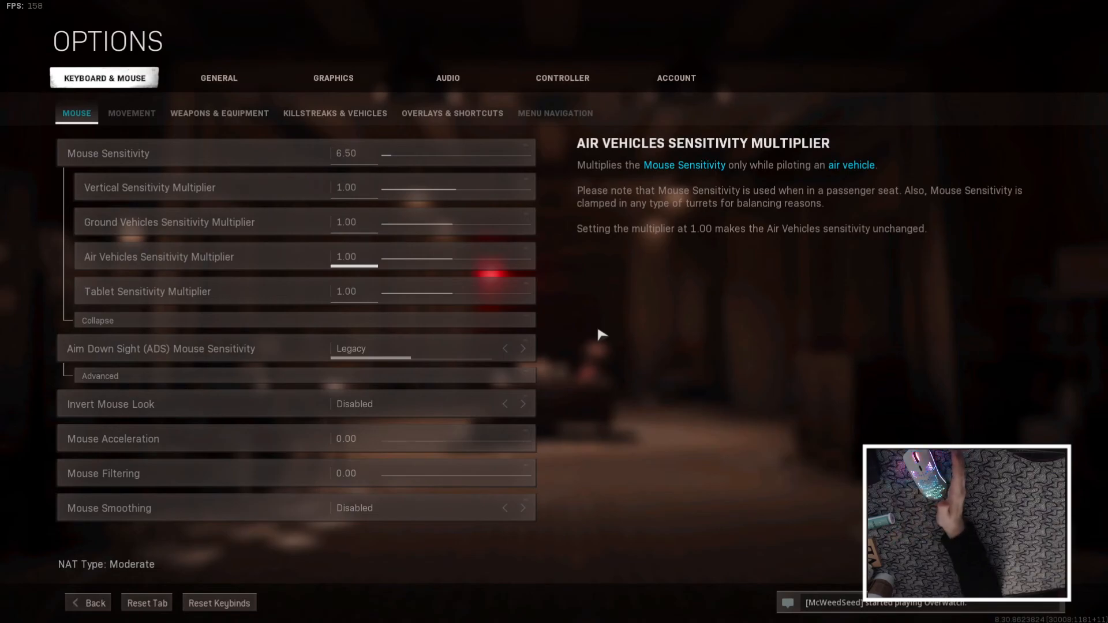
{"action": "mouse_move", "coordinate": [584, 312]}
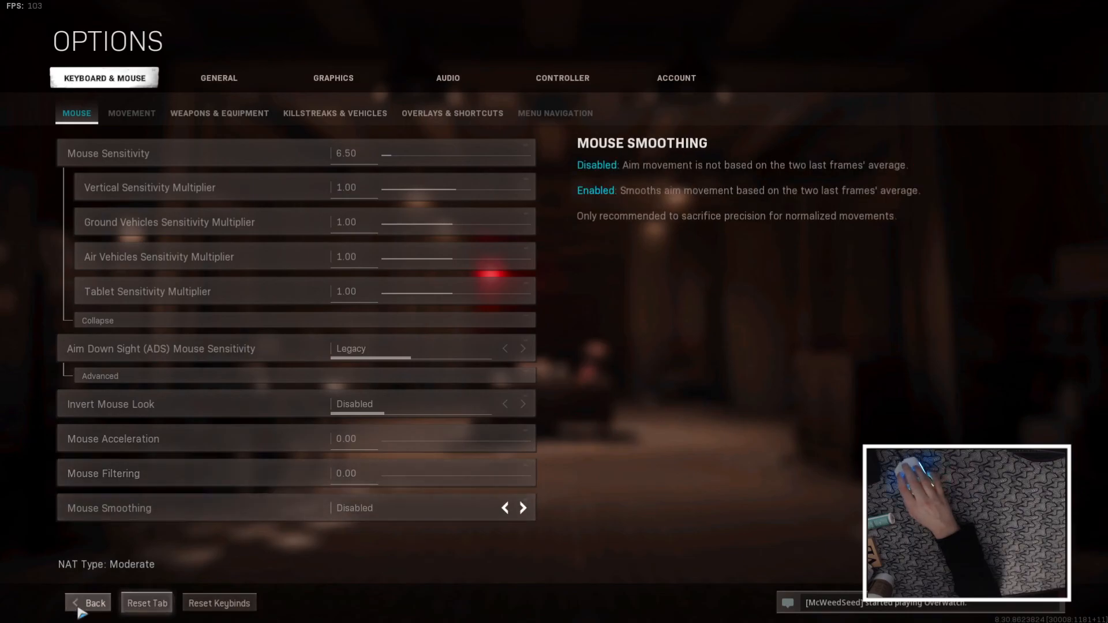
{"action": "left_click", "coordinate": [88, 603]}
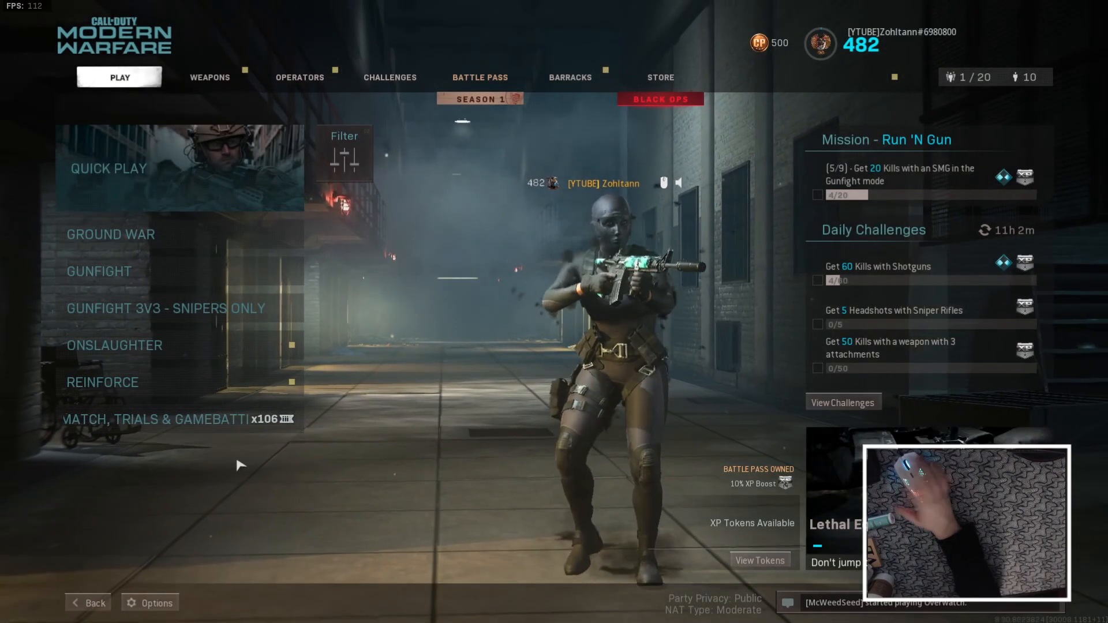